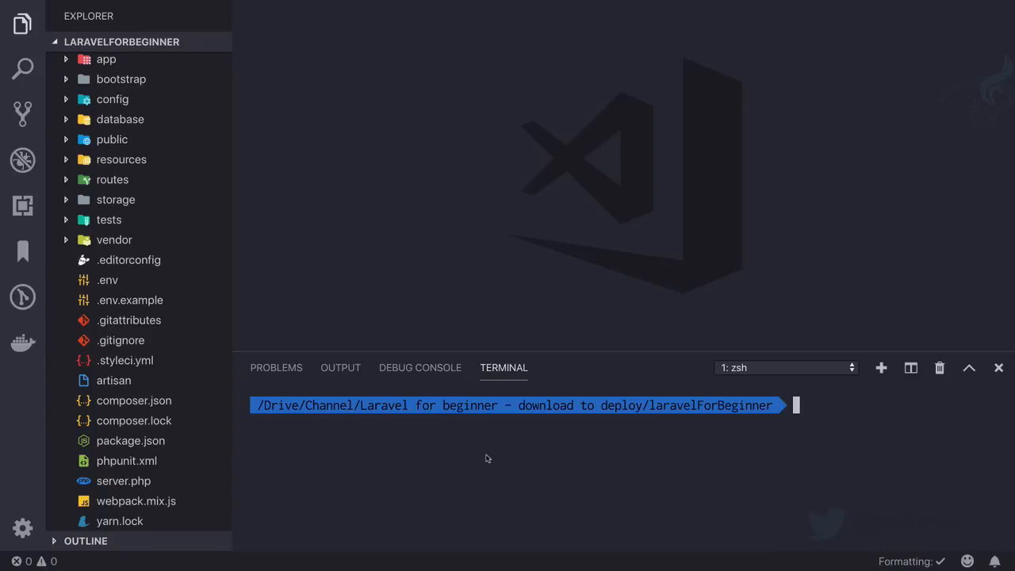
Start the Laravel development server with php artisan serve in the integrated terminal
{"action": "type", "text": "php artisan make:request BlogRequest"}
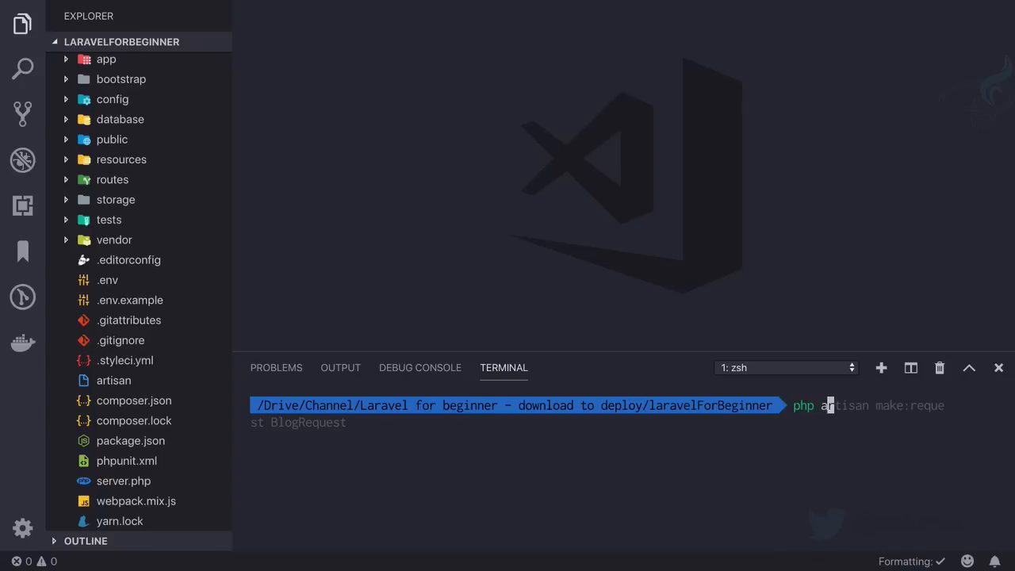
{"action": "type", "text": "php artisan serve"}
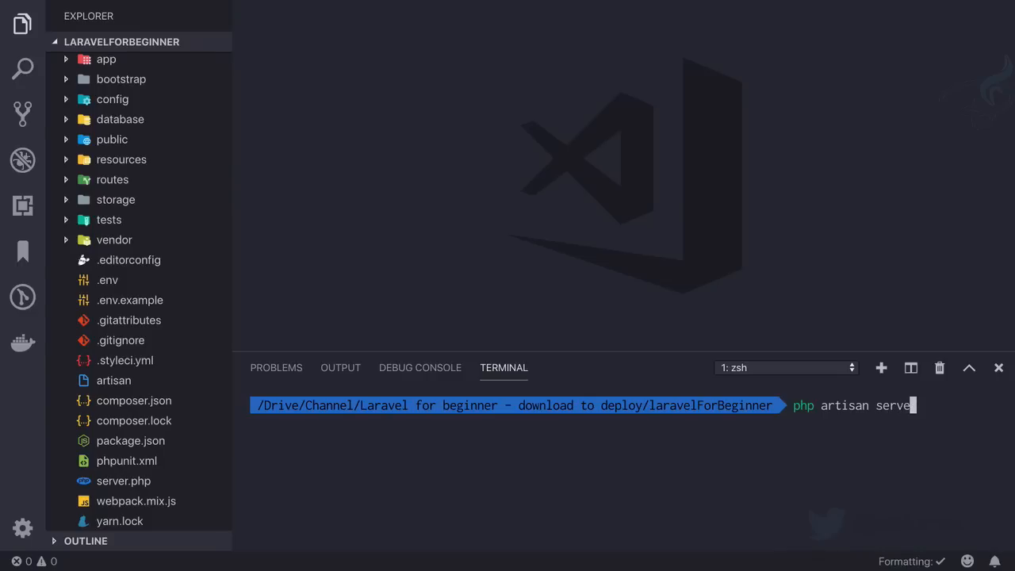
{"action": "key", "text": "Enter"}
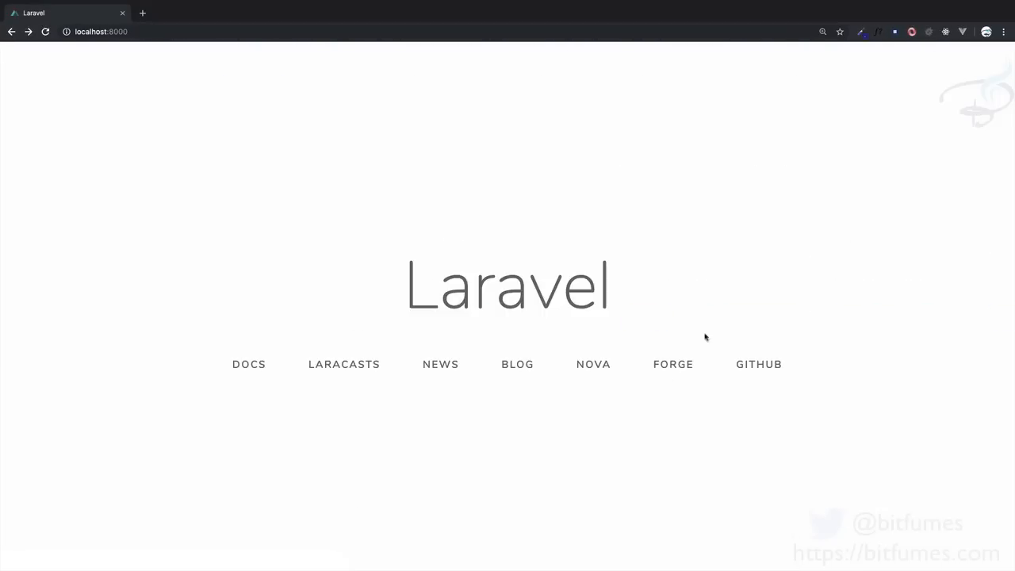
{"action": "mouse_move", "coordinate": [617, 438]}
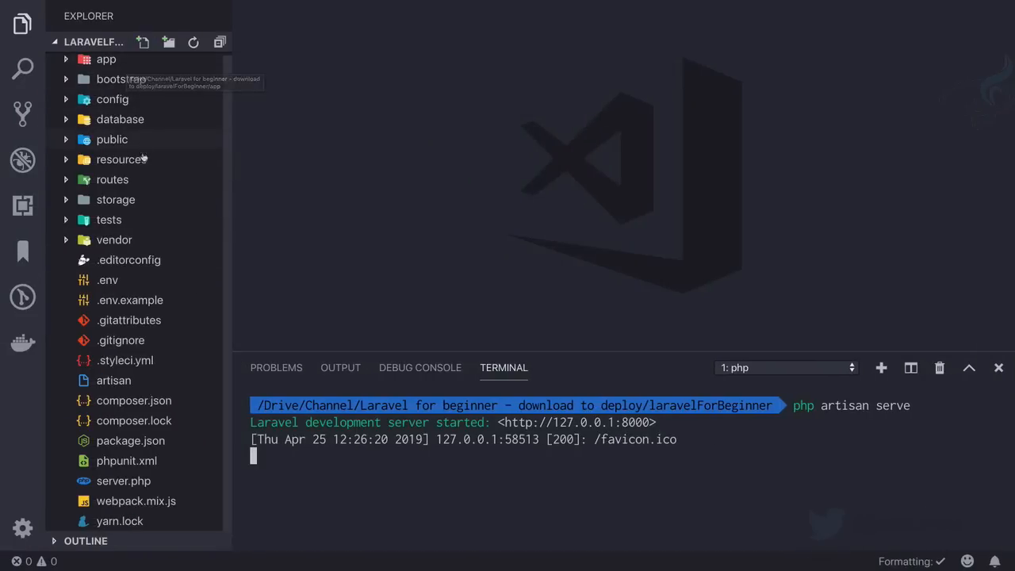
{"action": "mouse_move", "coordinate": [151, 441]}
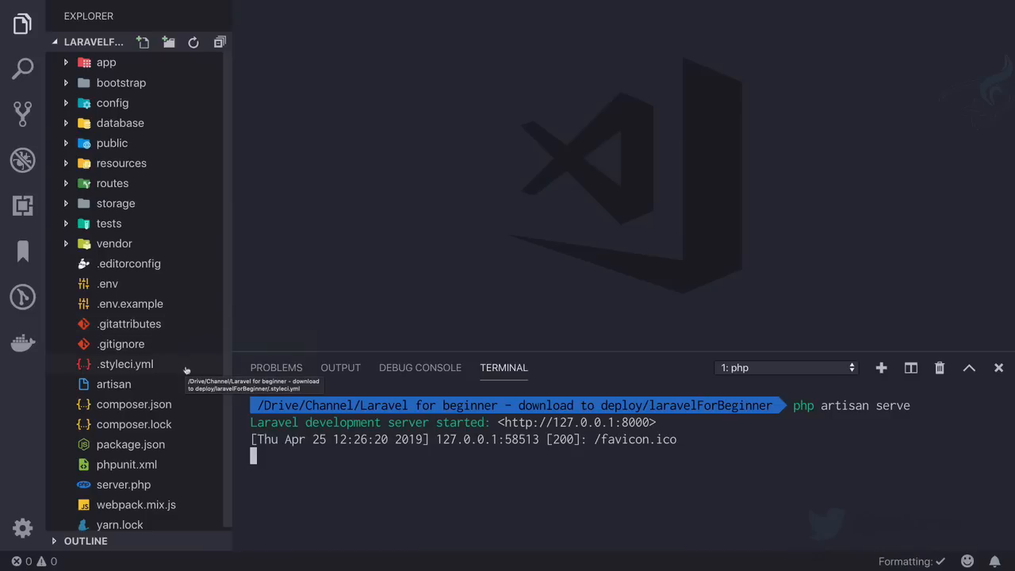
{"action": "mouse_move", "coordinate": [338, 499]}
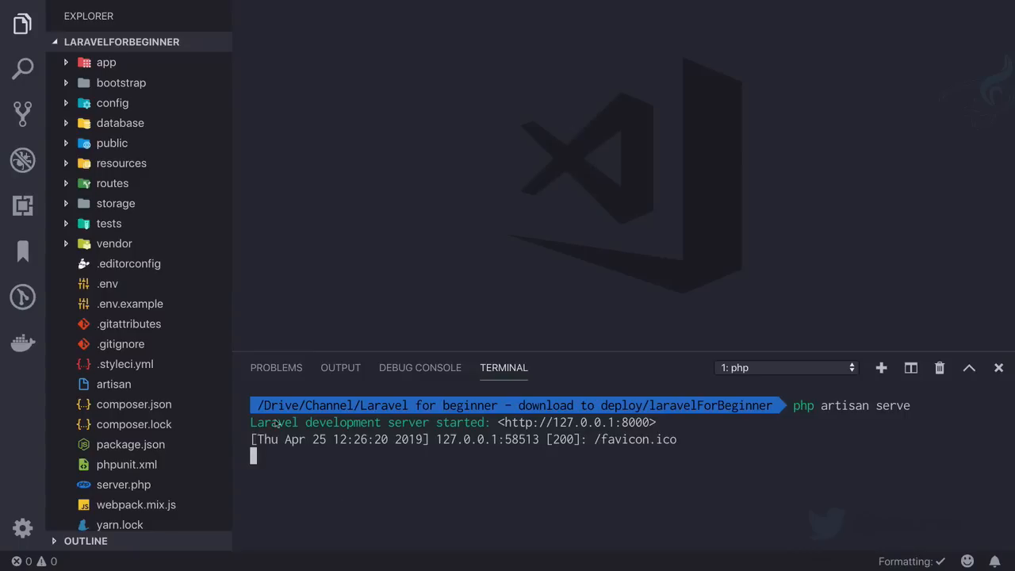
{"action": "mouse_move", "coordinate": [416, 456]}
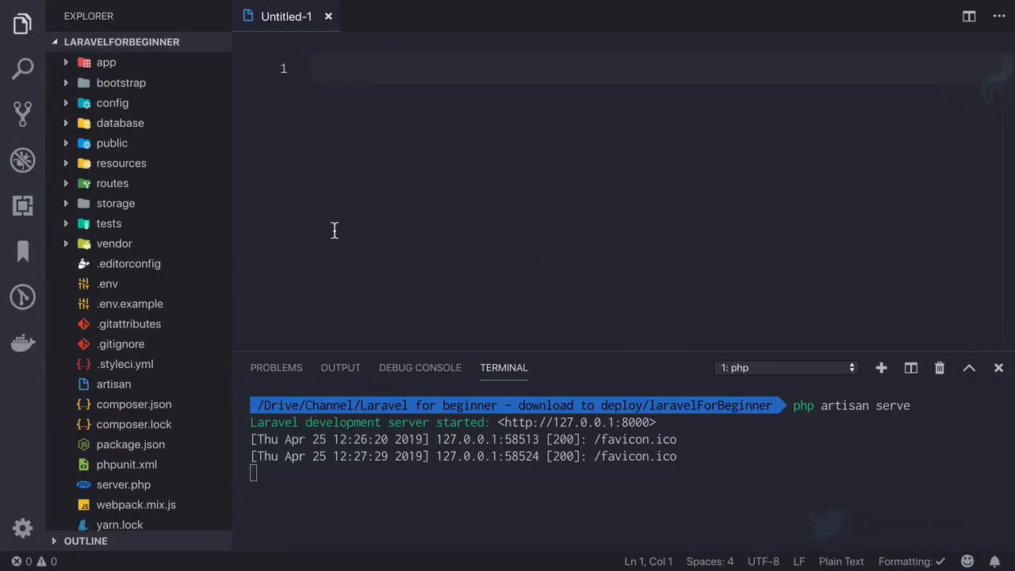
Write abc.com and index.php on separate lines of Untitled-1
{"action": "type", "text": "abc.co"}
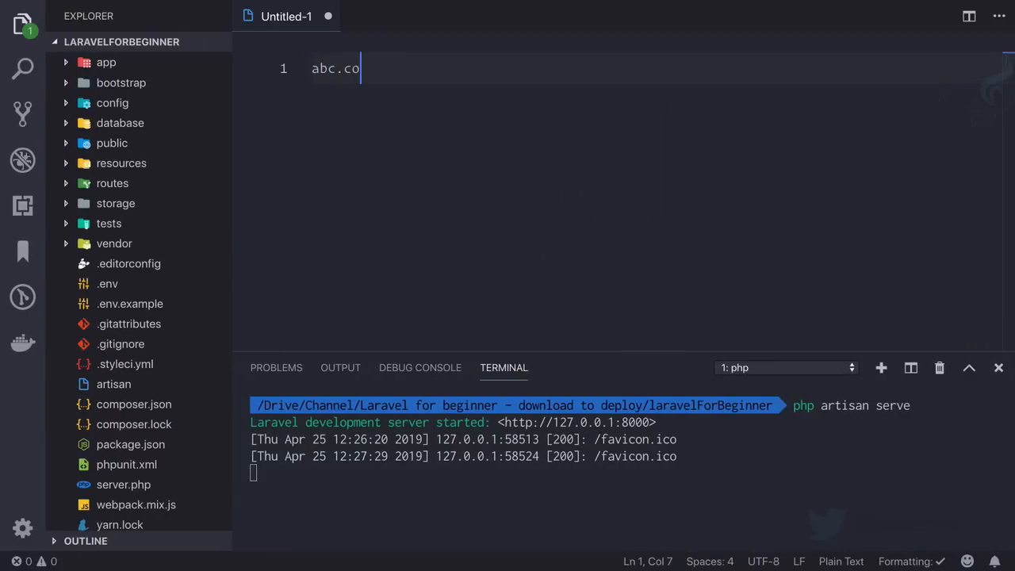
{"action": "type", "text": "m\\n\\n"}
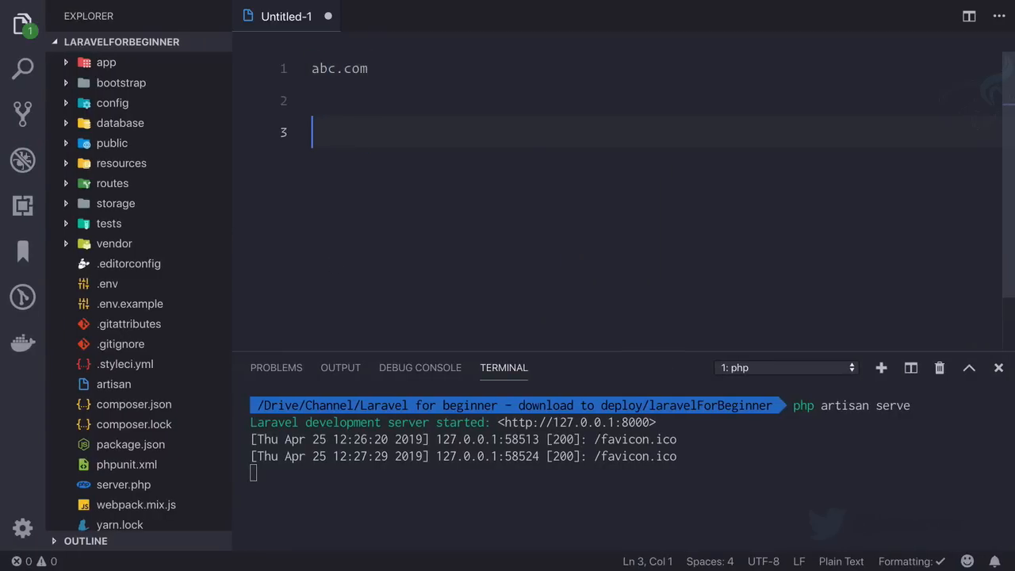
{"action": "type", "text": "index.php"}
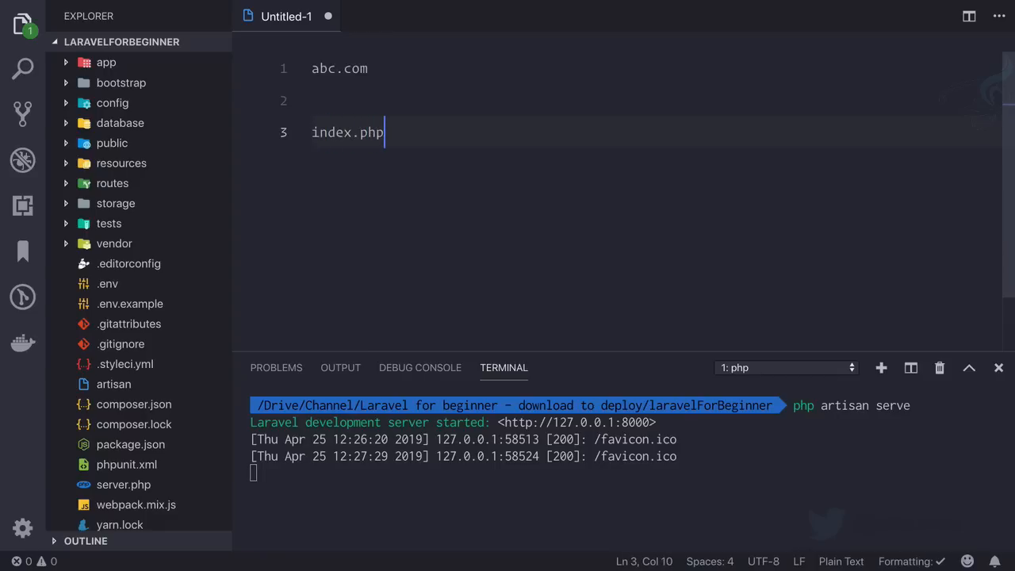
Search the project for index.php through Quick Open
{"action": "key", "text": "Ctrl+P"}
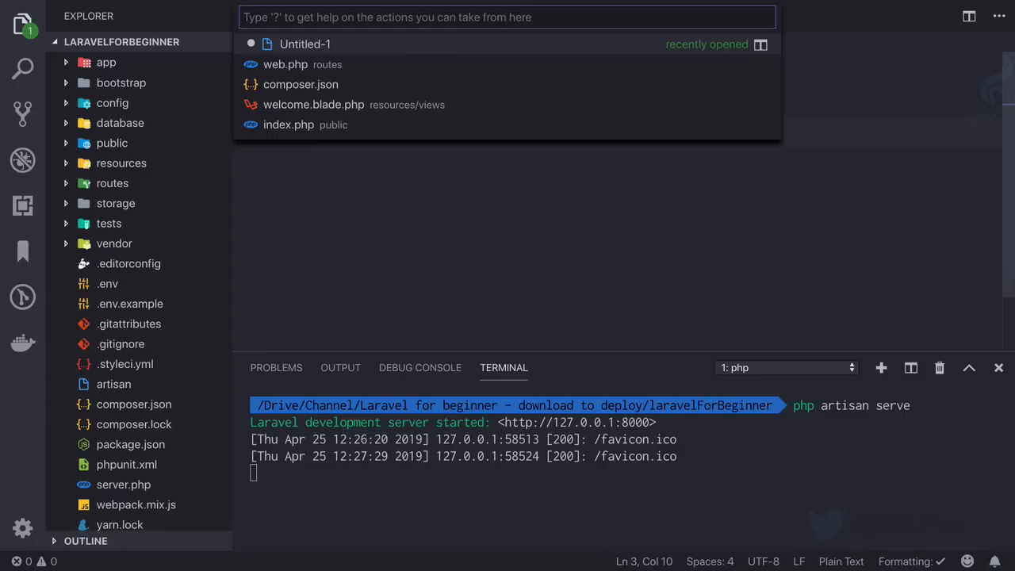
{"action": "type", "text": "index.php"}
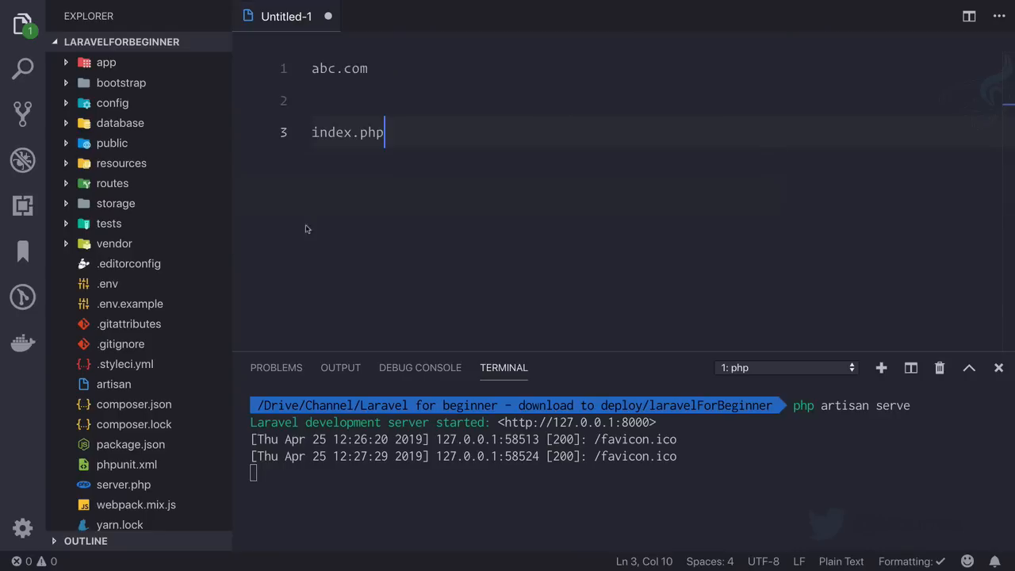
Read through public/index.php from the Explorer, then close its tab
{"action": "left_click", "coordinate": [111, 142]}
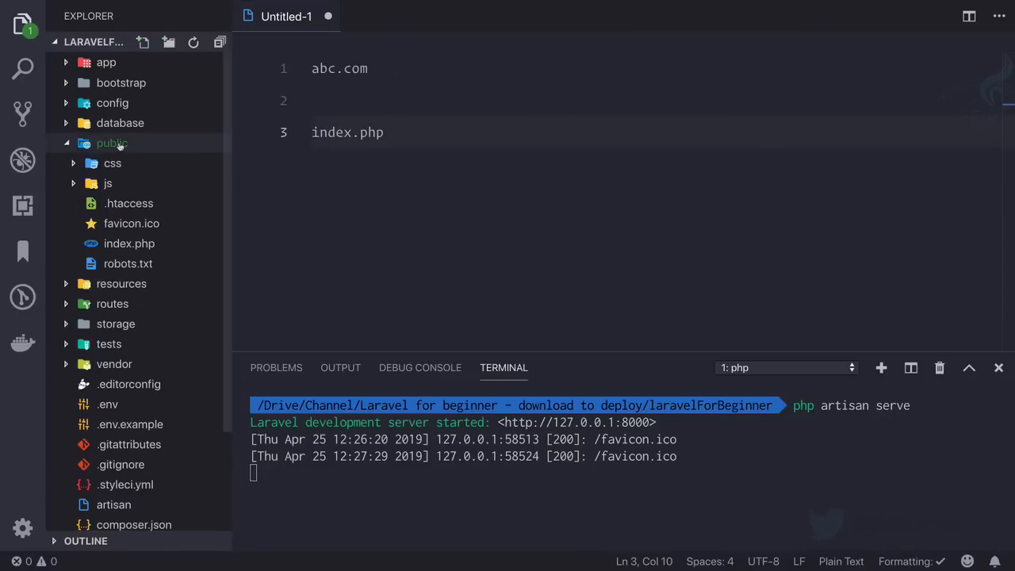
{"action": "mouse_move", "coordinate": [130, 244]}
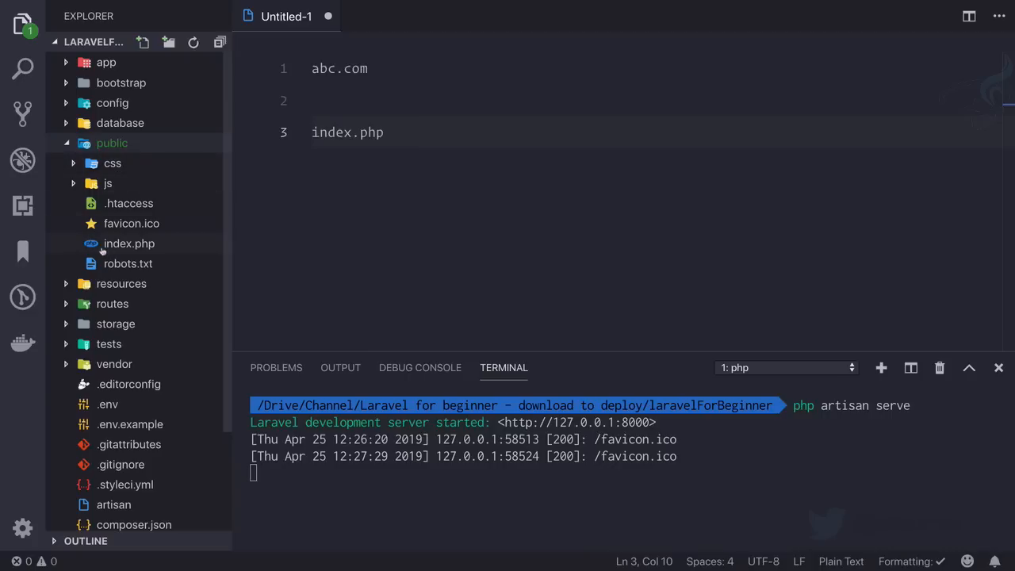
{"action": "double_click", "coordinate": [130, 245]}
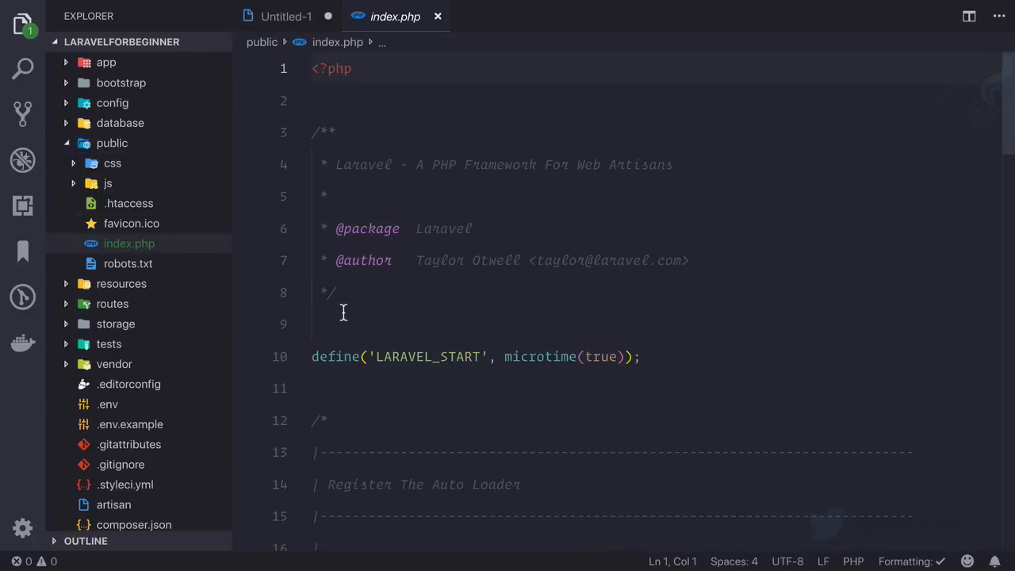
{"action": "scroll", "scroll_direction": "down", "scroll_amount": 3}
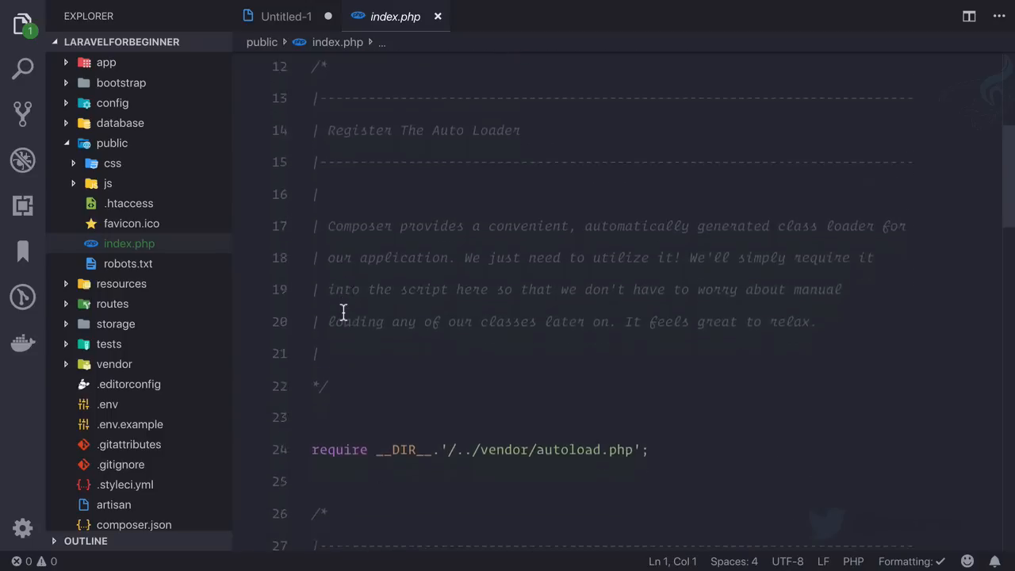
{"action": "scroll", "scroll_direction": "down", "scroll_amount": 3}
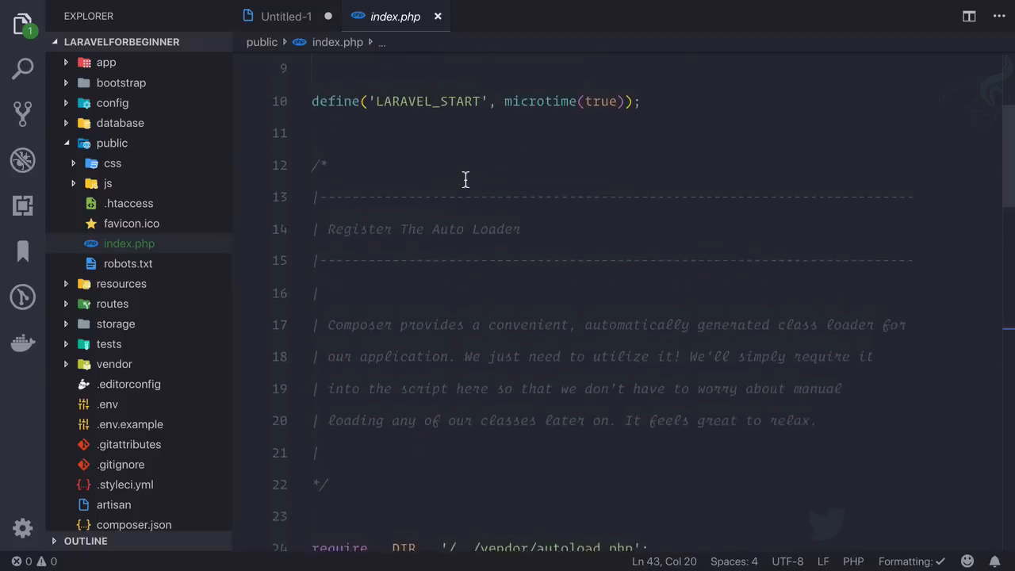
{"action": "left_click", "coordinate": [280, 15]}
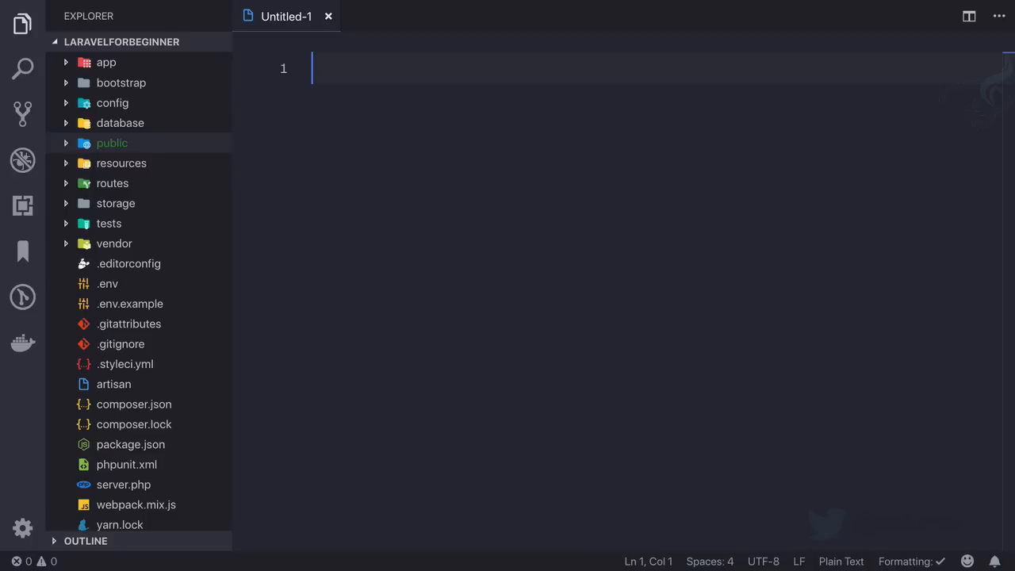
Check the Laravel welcome page in Chrome, then return to the editor
{"action": "left_click", "coordinate": [327, 16]}
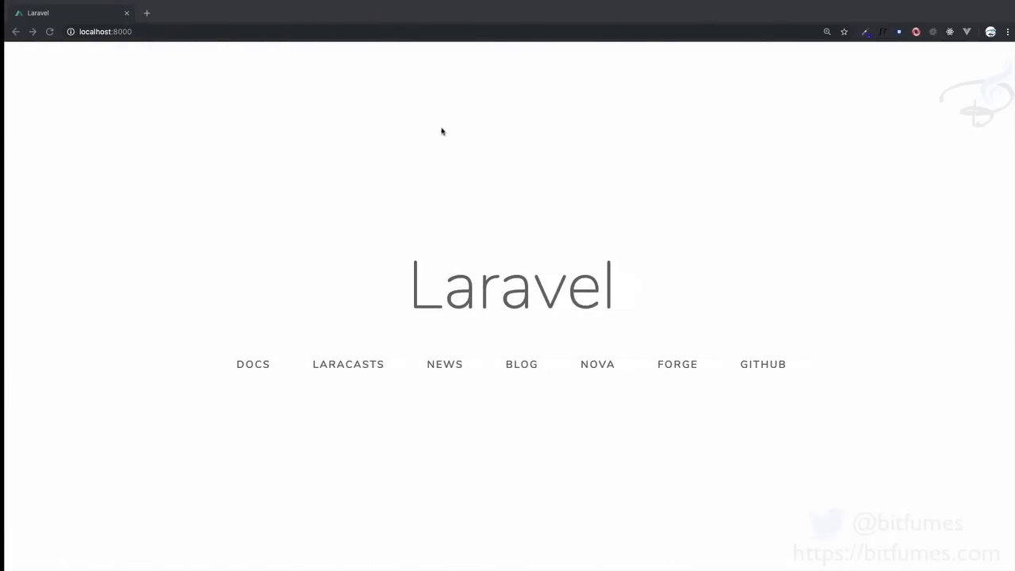
{"action": "left_click", "coordinate": [111, 32]}
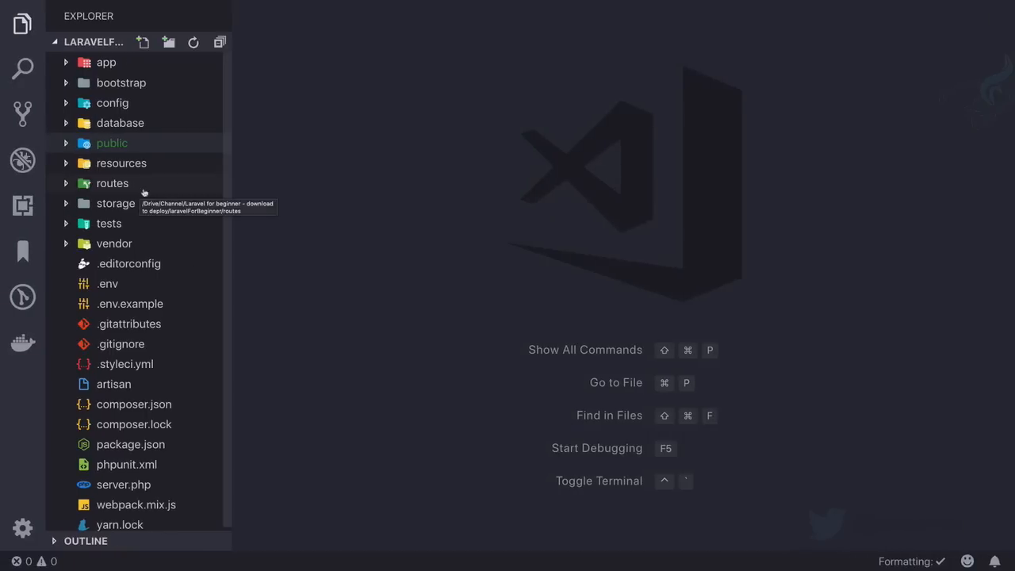
{"action": "mouse_move", "coordinate": [167, 193]}
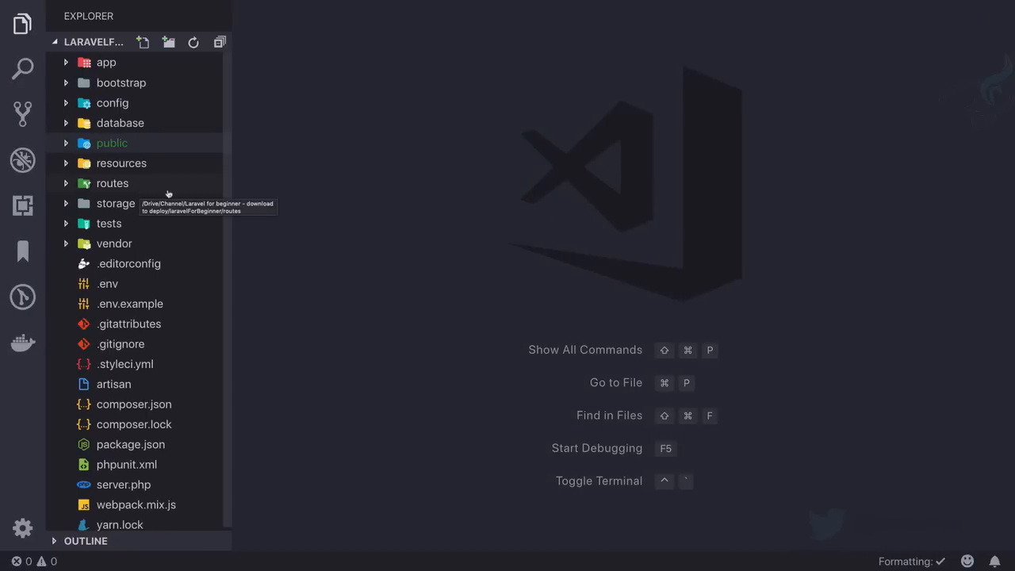
Expand the routes folder and open web.php for editing
{"action": "left_click", "coordinate": [111, 184]}
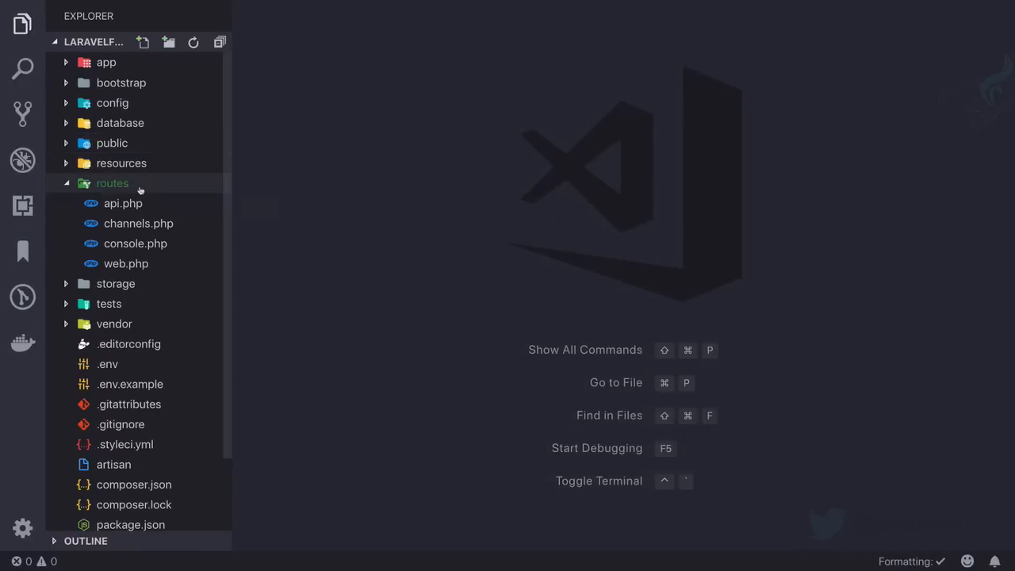
{"action": "left_click", "coordinate": [111, 184]}
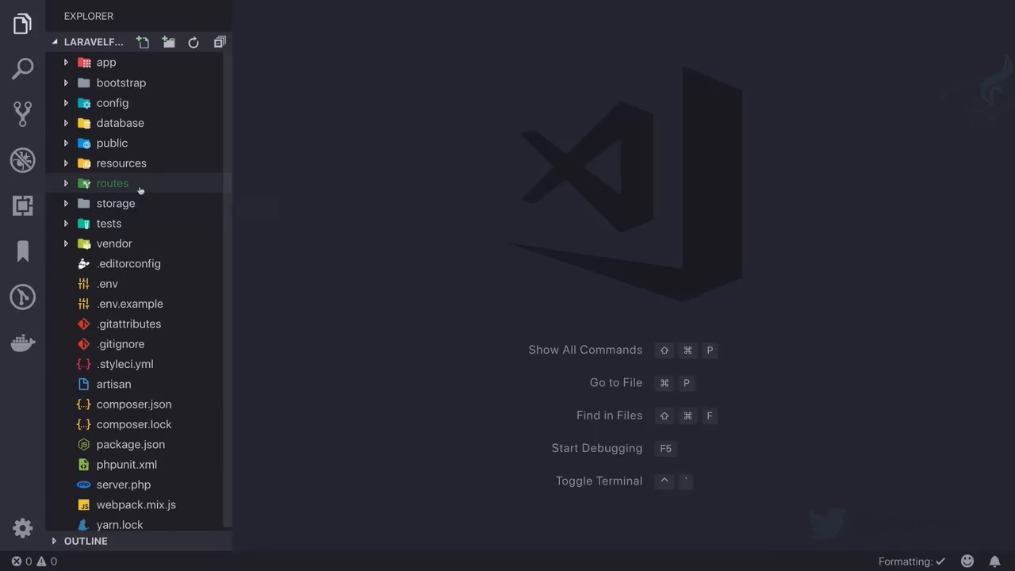
{"action": "left_click", "coordinate": [111, 184]}
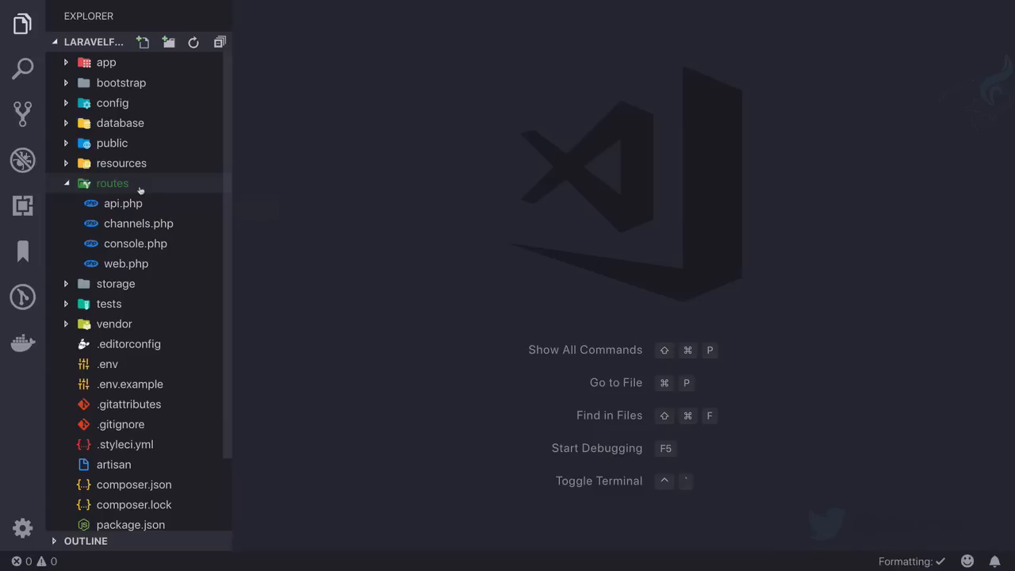
{"action": "mouse_move", "coordinate": [143, 215]}
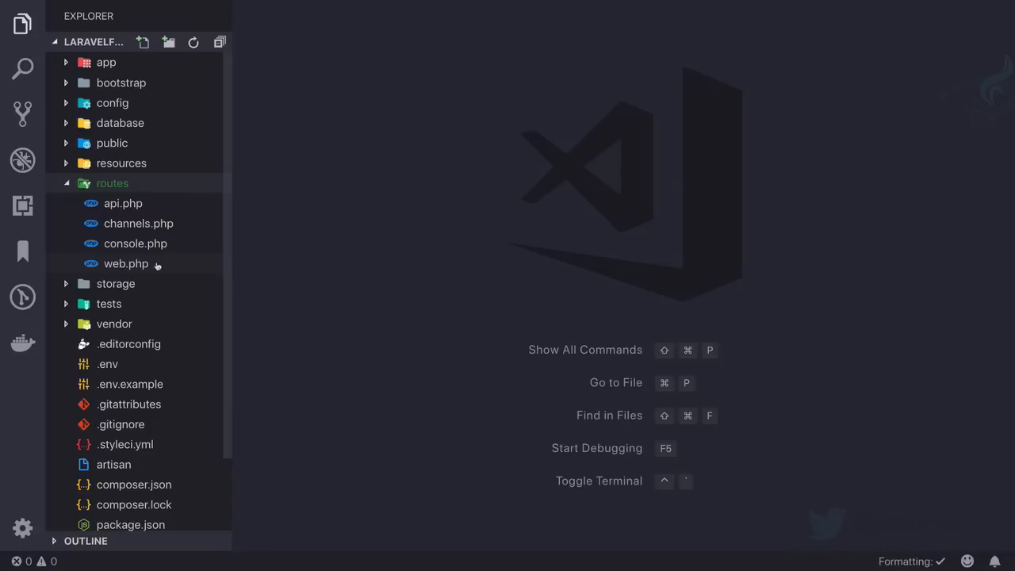
{"action": "mouse_move", "coordinate": [141, 211]}
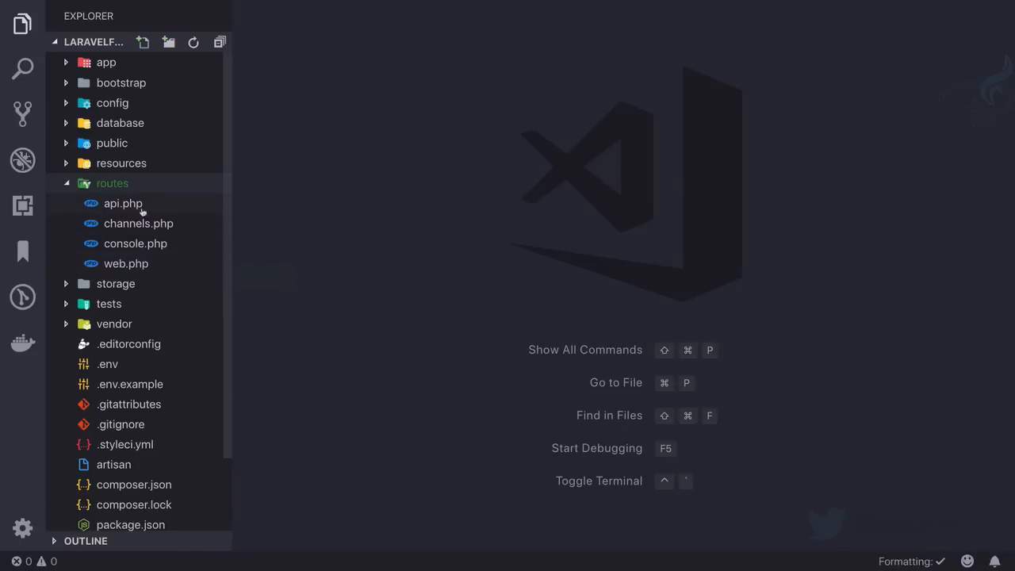
{"action": "mouse_move", "coordinate": [135, 244]}
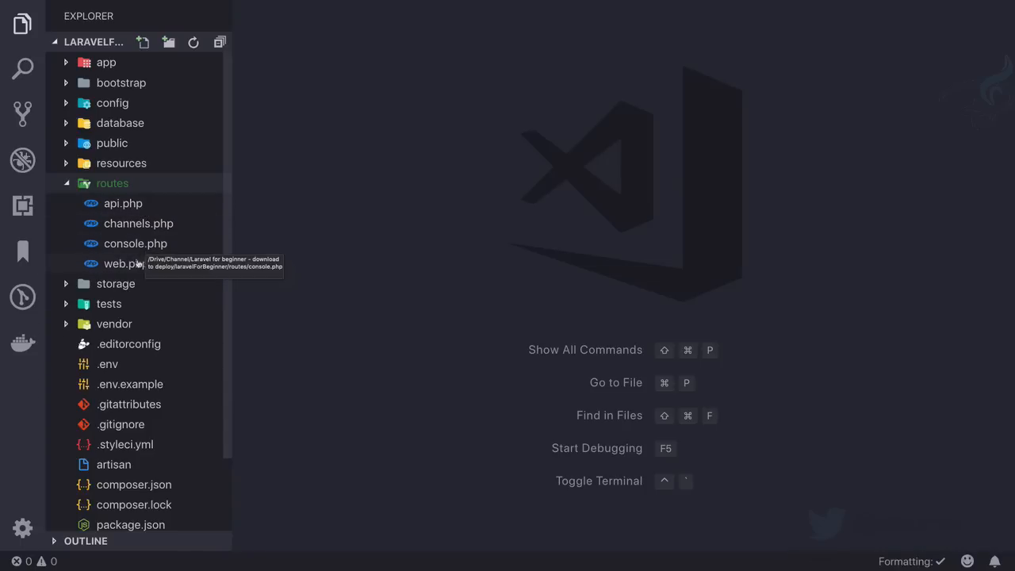
{"action": "mouse_move", "coordinate": [129, 263]}
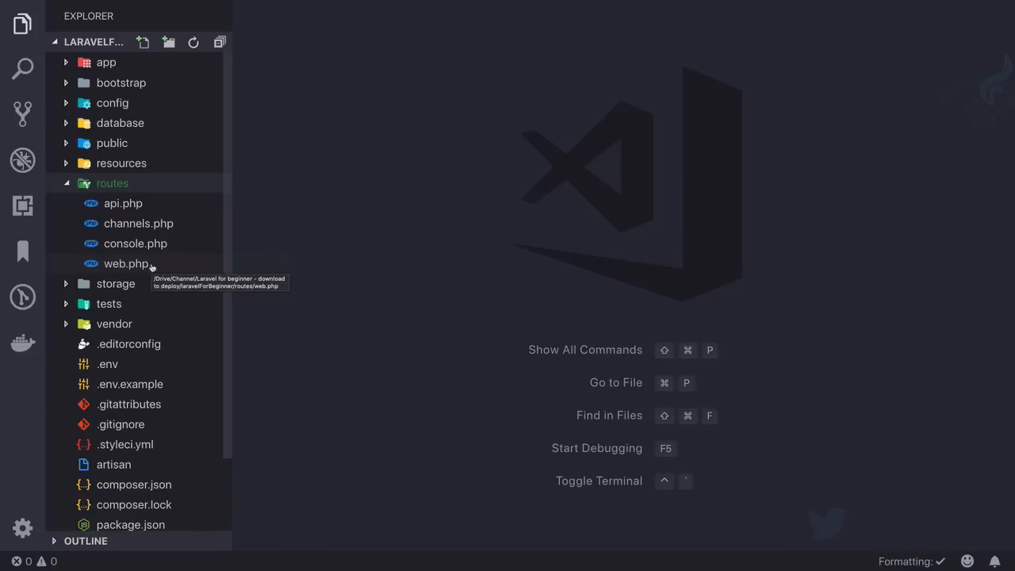
{"action": "left_click", "coordinate": [127, 264]}
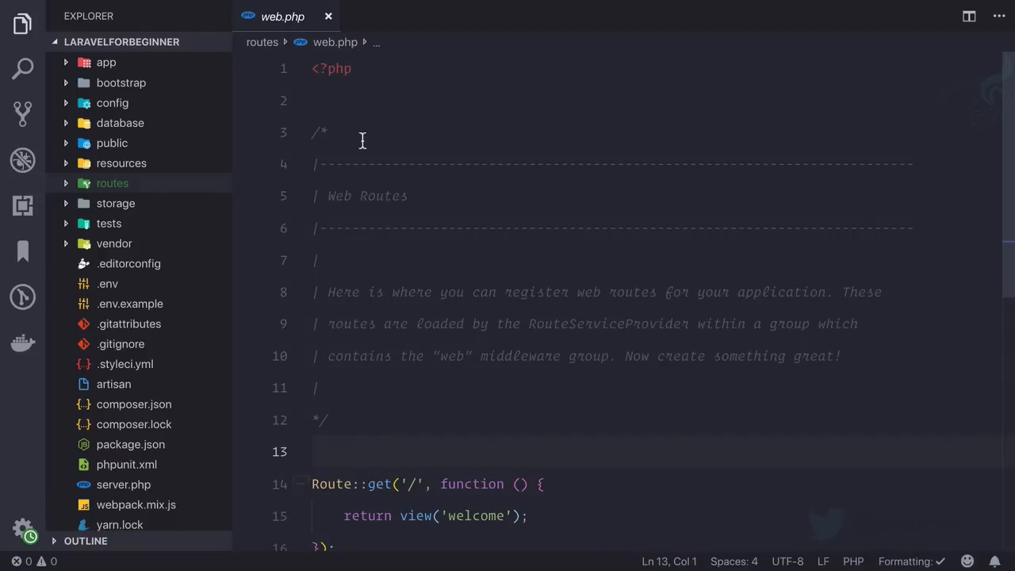
Delete the Web Routes comment block, leaving the opening tag and welcome route
{"action": "left_click", "coordinate": [344, 196]}
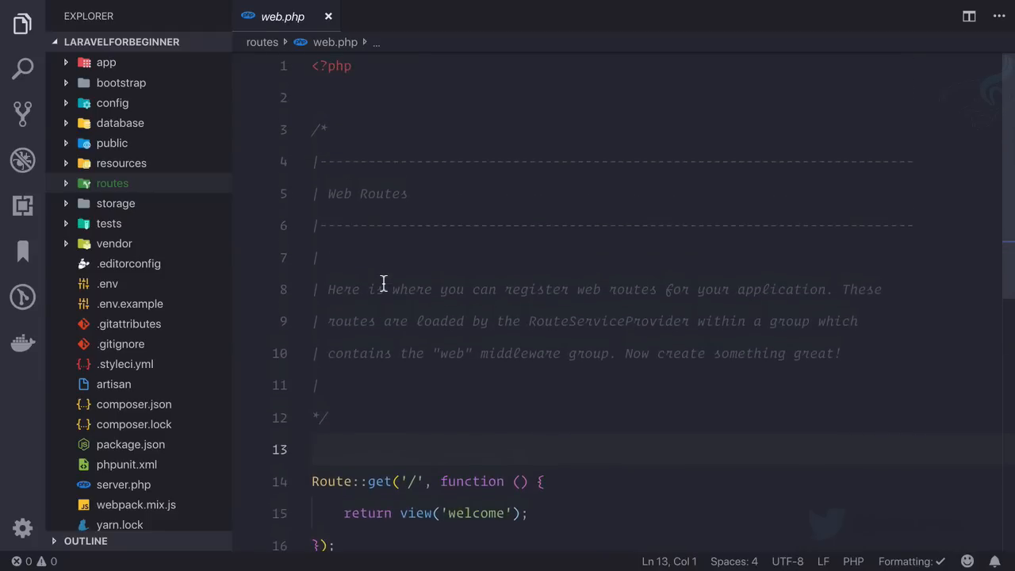
{"action": "left_click_drag", "start_coordinate": [311, 162], "coordinate": [326, 419]}
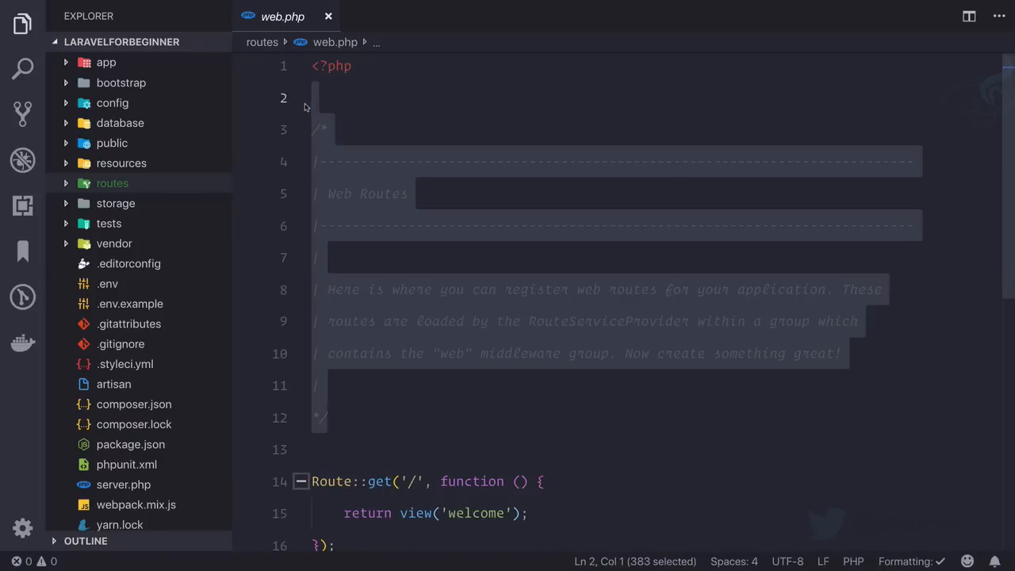
{"action": "key", "text": "Delete"}
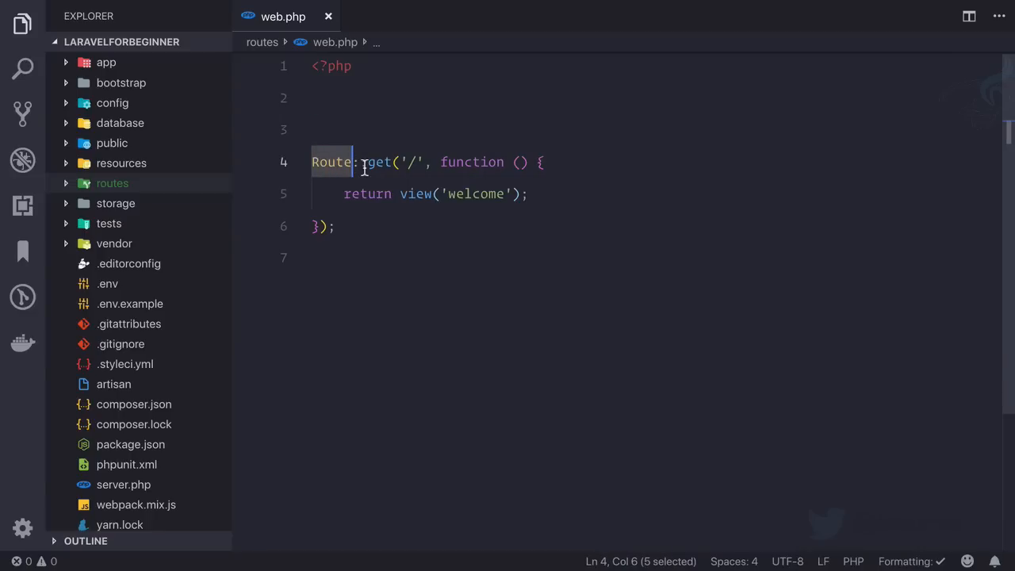
Examine the Route::get call and comment out return view('welcome') with a blank line above
{"action": "double_click", "coordinate": [381, 162]}
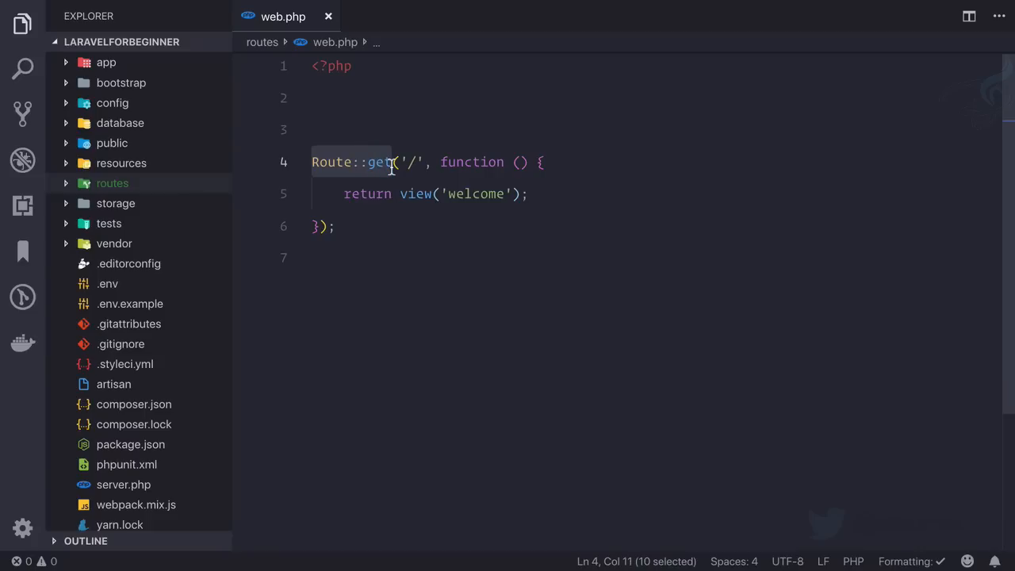
{"action": "left_click", "coordinate": [389, 162]}
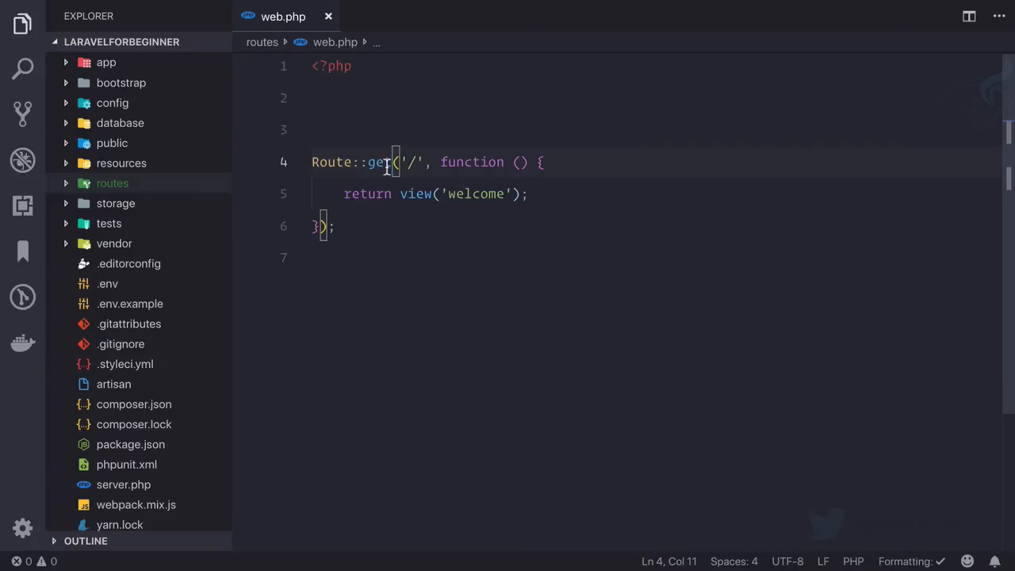
{"action": "double_click", "coordinate": [375, 162]}
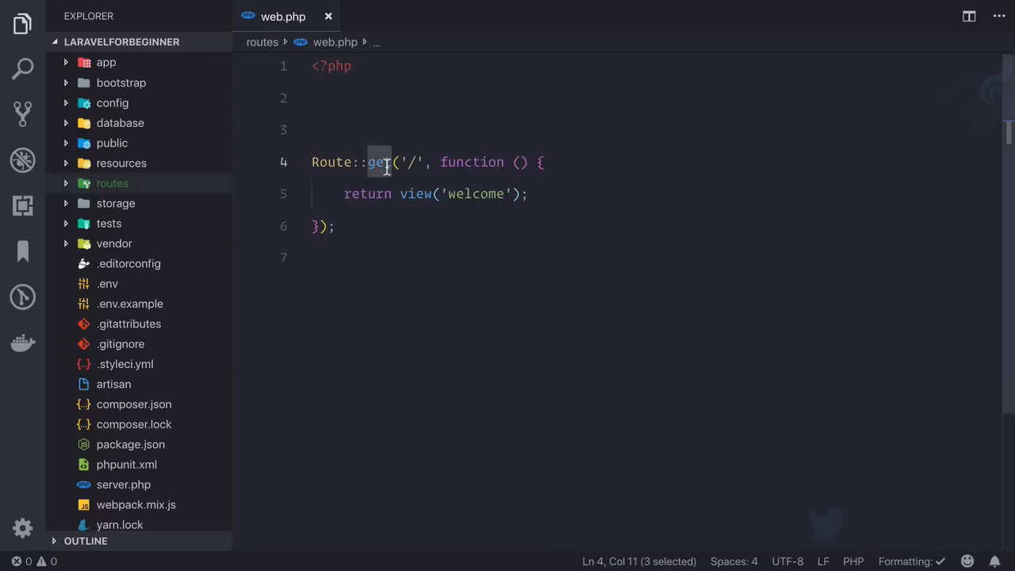
{"action": "mouse_move", "coordinate": [390, 177]}
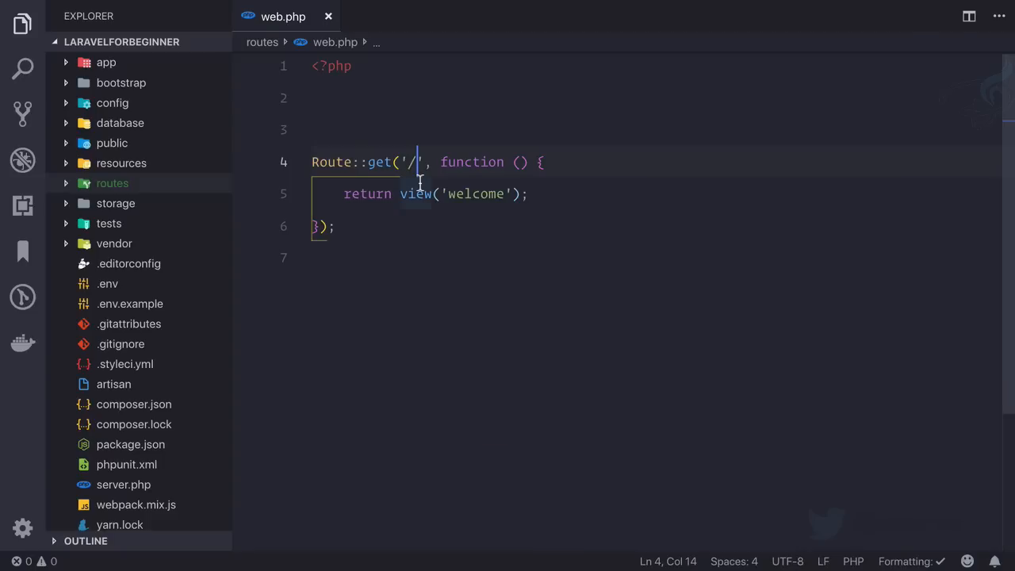
{"action": "type", "text": "about"}
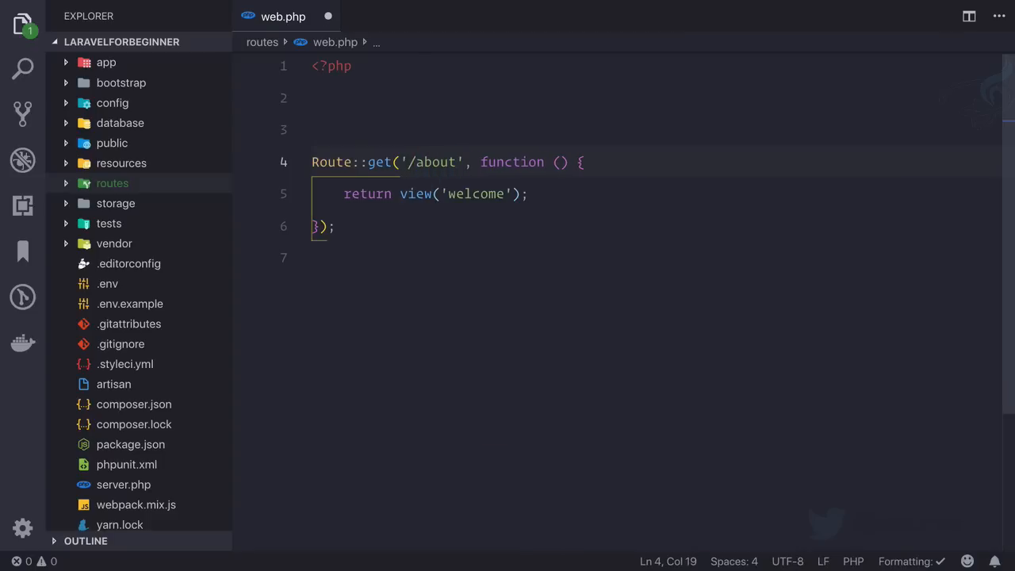
{"action": "type", "text": "contact"}
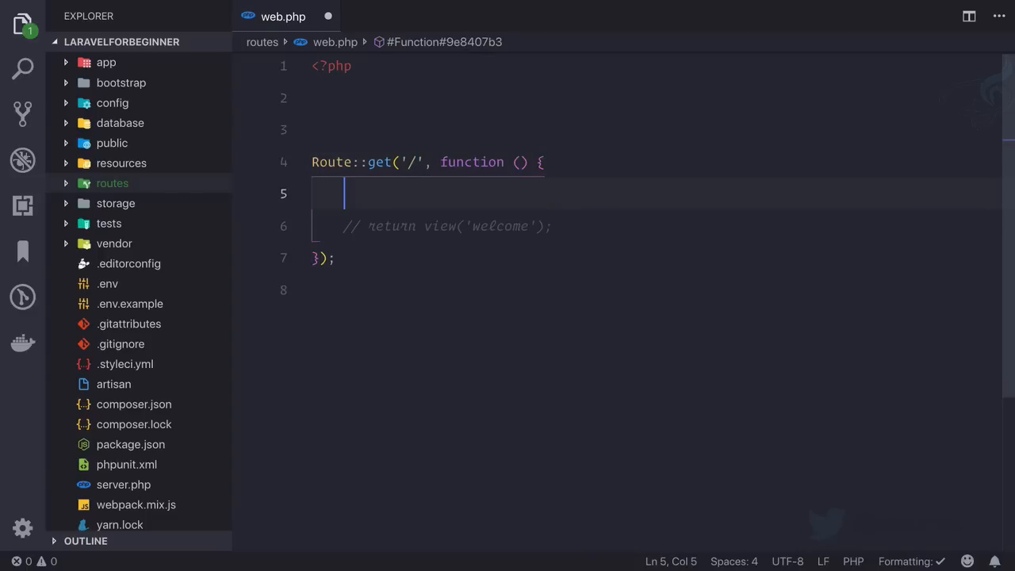
Add dump('working'); in the home route closure and reload the page to test it
{"action": "type", "text": "dump('"}
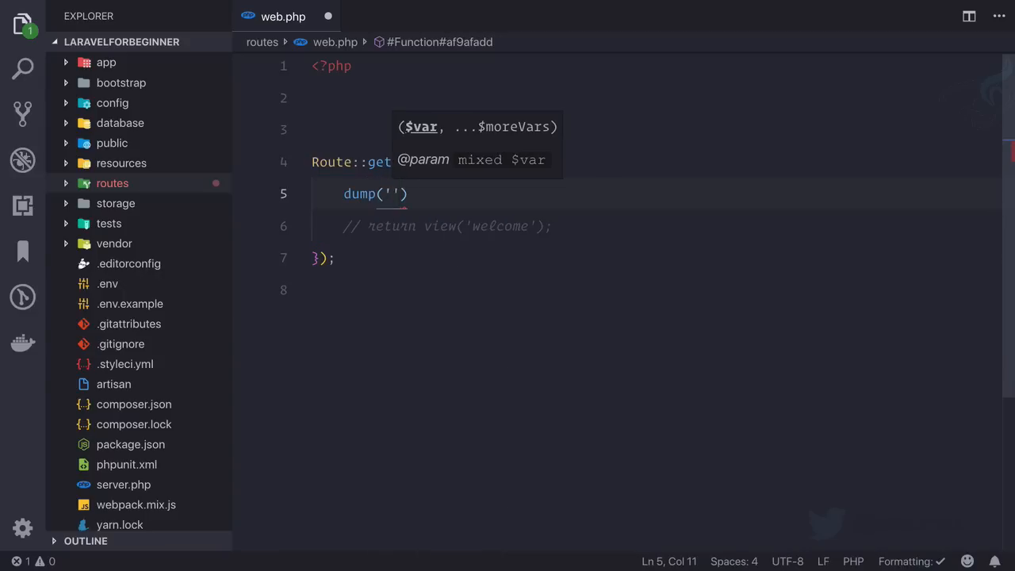
{"action": "type", "text": "working"}
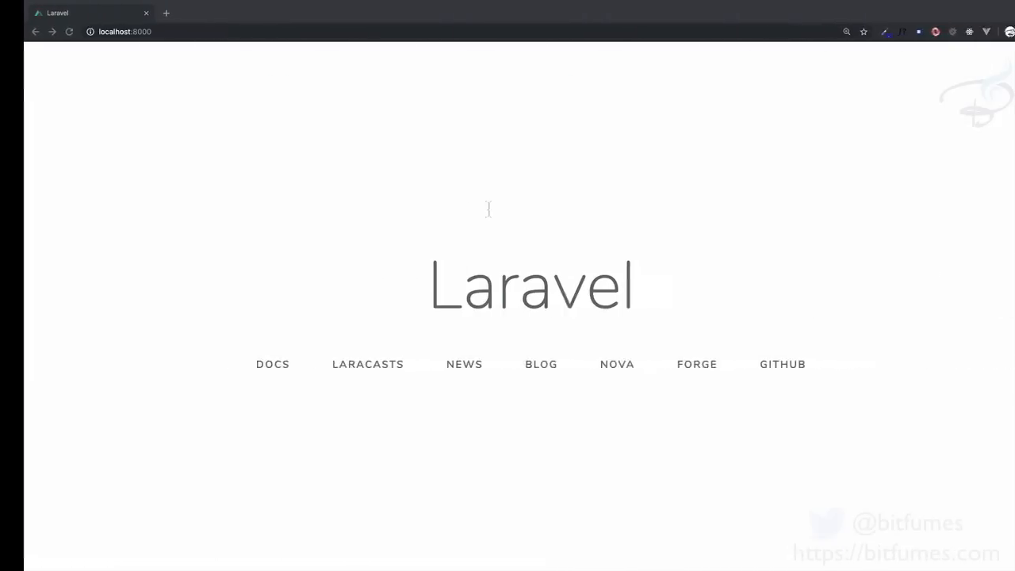
{"action": "left_click", "coordinate": [64, 32]}
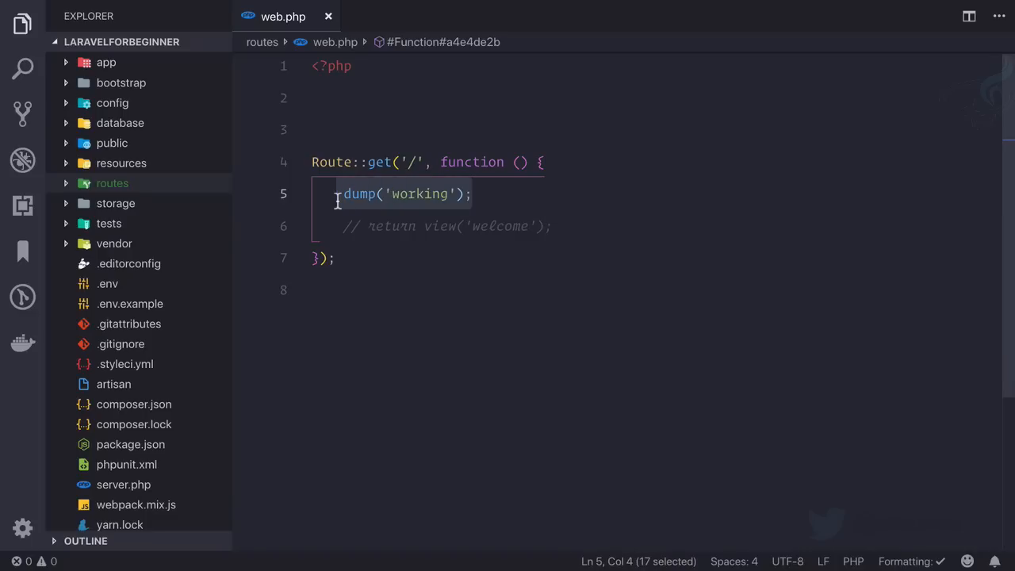
Remove the dump line and uncomment return view('welcome'); in the home route
{"action": "key", "text": "Delete"}
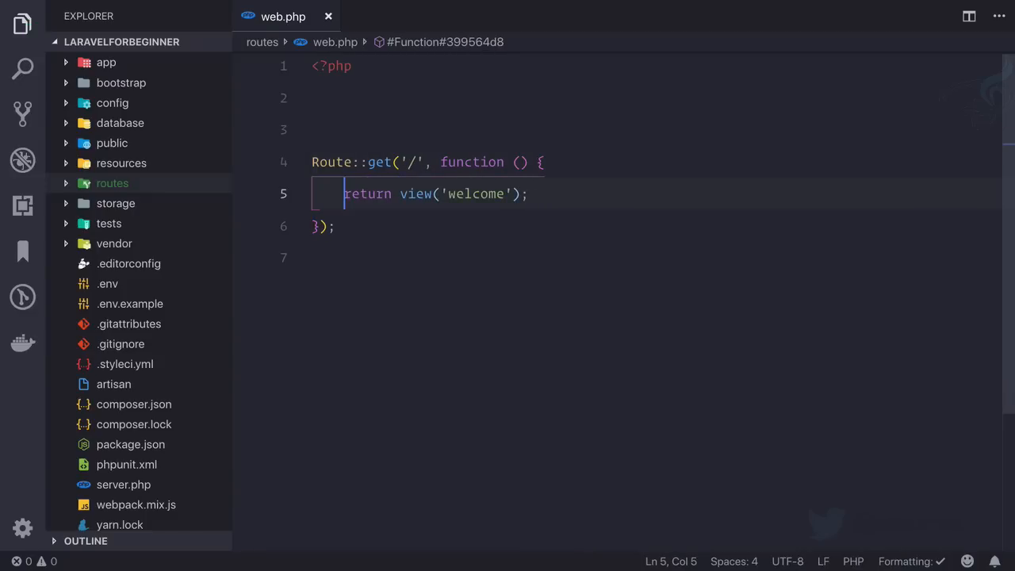
{"action": "mouse_move", "coordinate": [469, 207]}
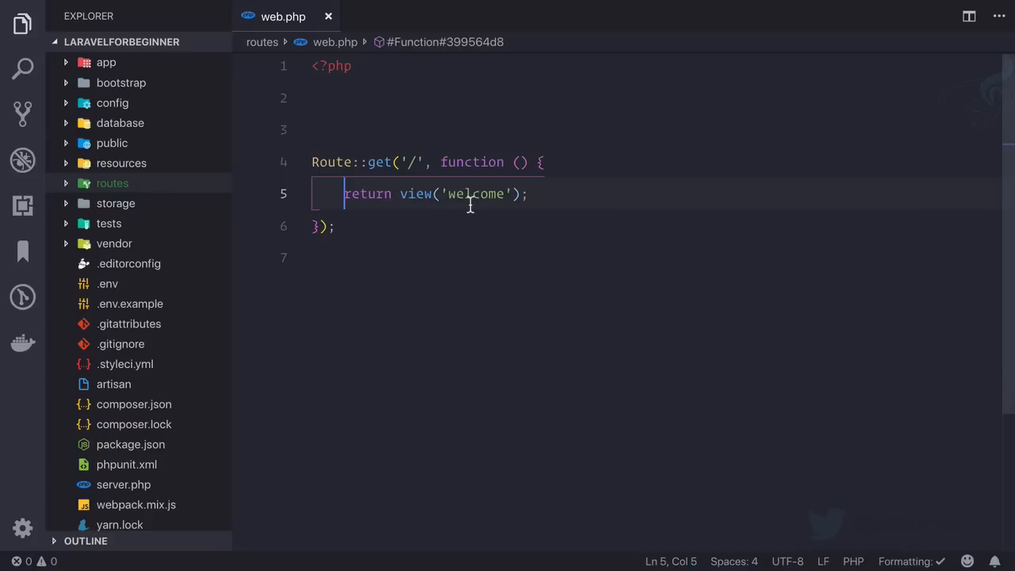
{"action": "mouse_move", "coordinate": [463, 212]}
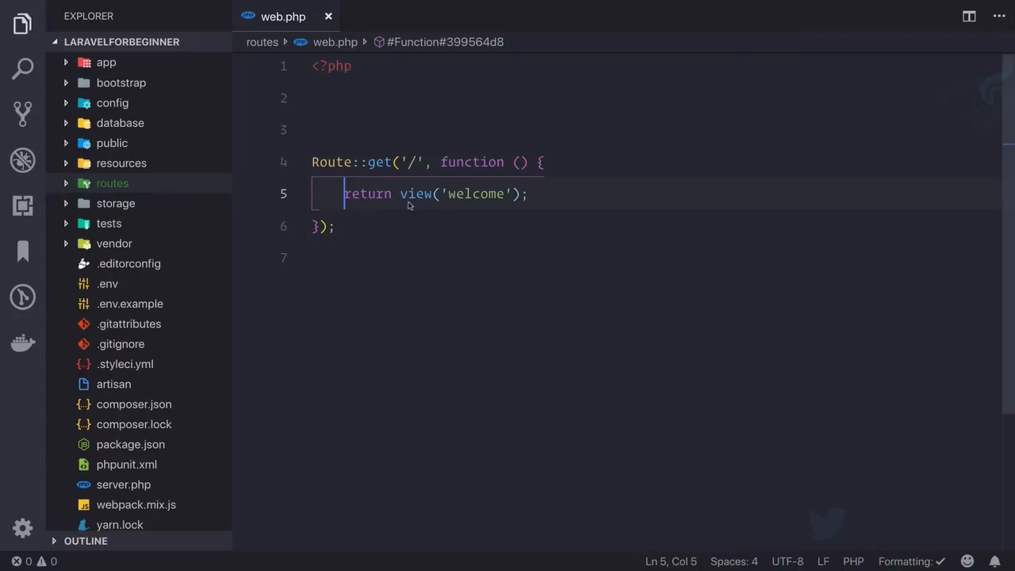
{"action": "left_click", "coordinate": [400, 194]}
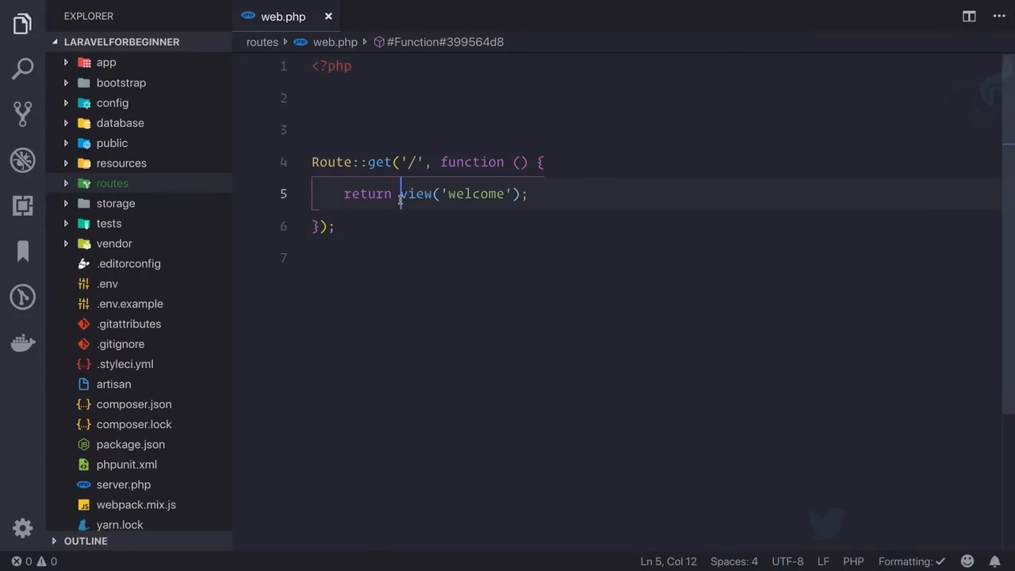
{"action": "left_click_drag", "start_coordinate": [400, 193], "coordinate": [537, 194]}
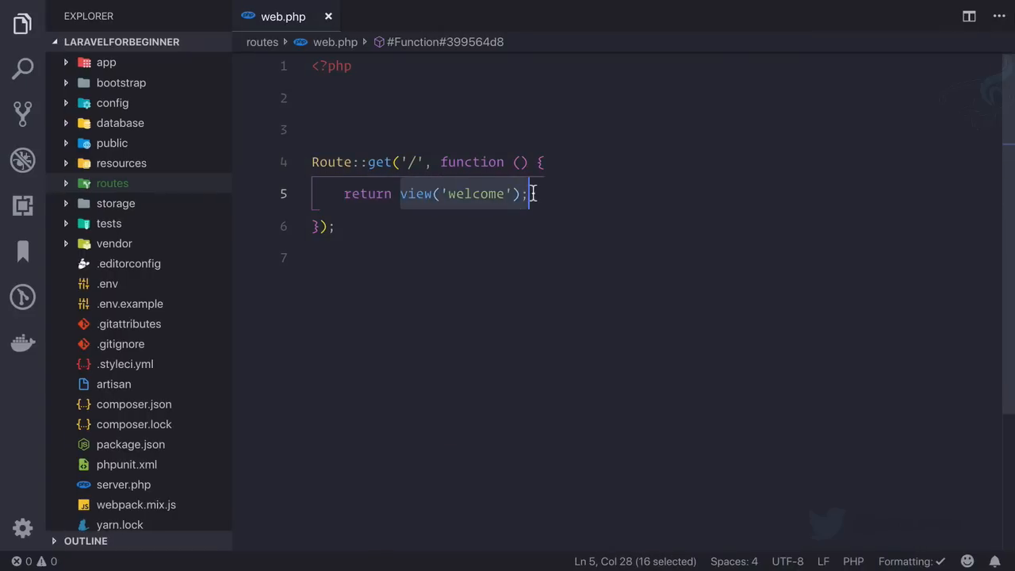
{"action": "double_click", "coordinate": [476, 194]}
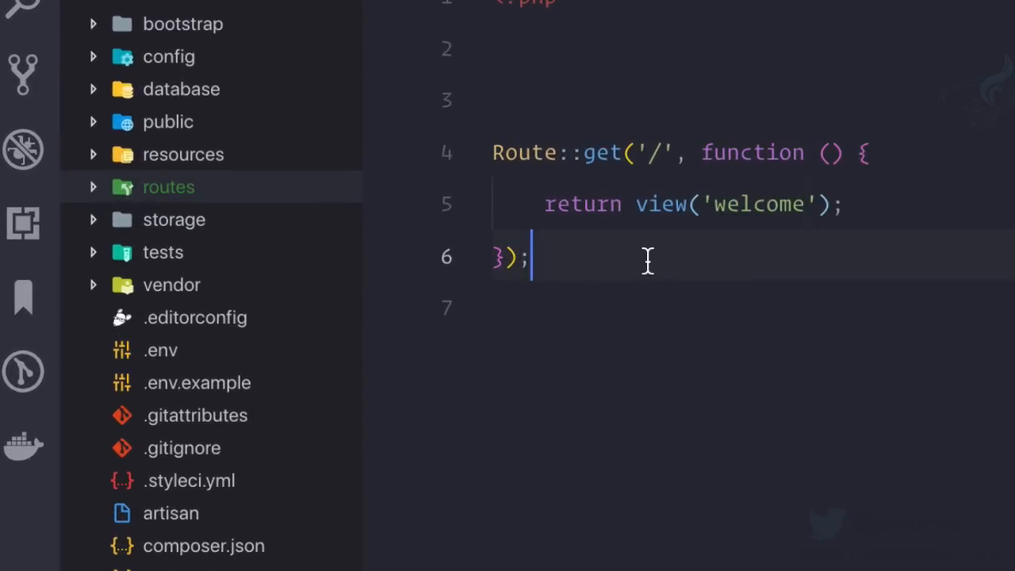
{"action": "left_click", "coordinate": [389, 256]}
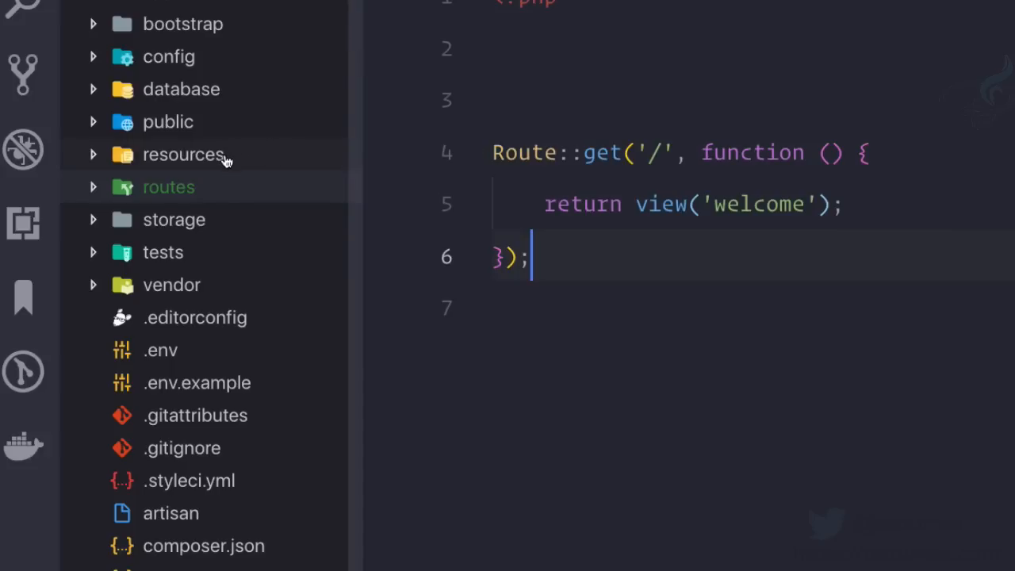
{"action": "left_click", "coordinate": [184, 154]}
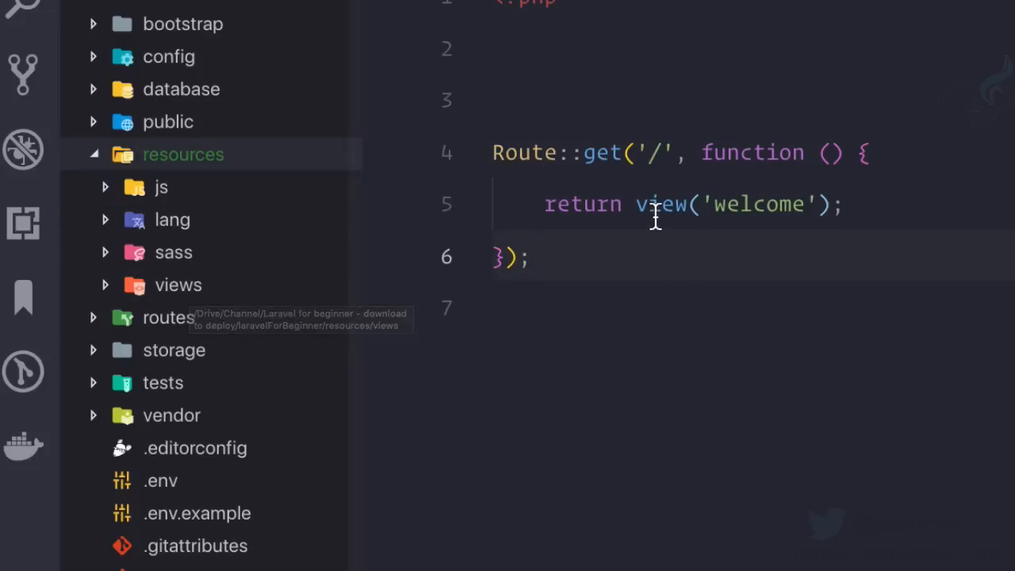
{"action": "double_click", "coordinate": [660, 203]}
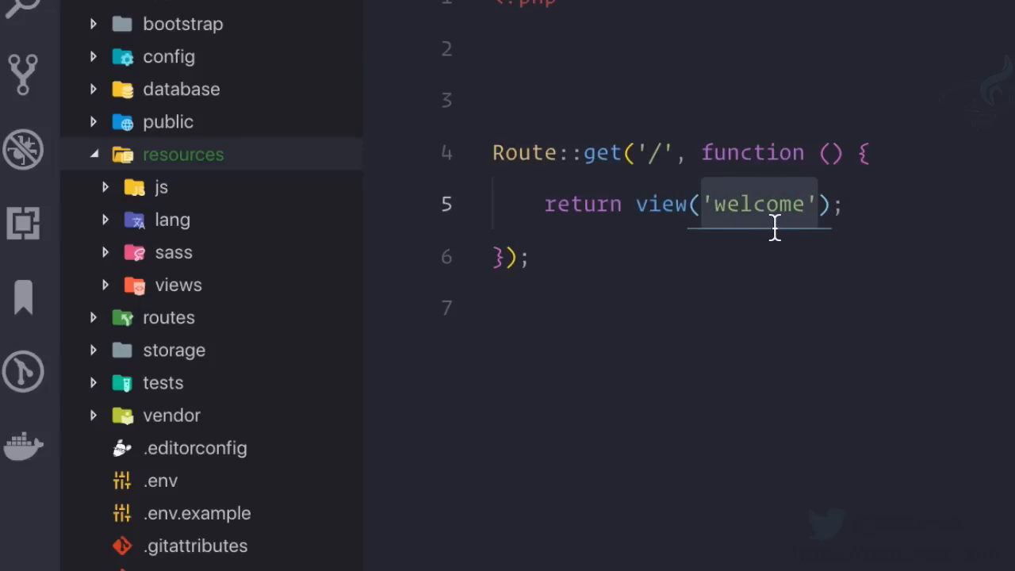
{"action": "left_click", "coordinate": [178, 285]}
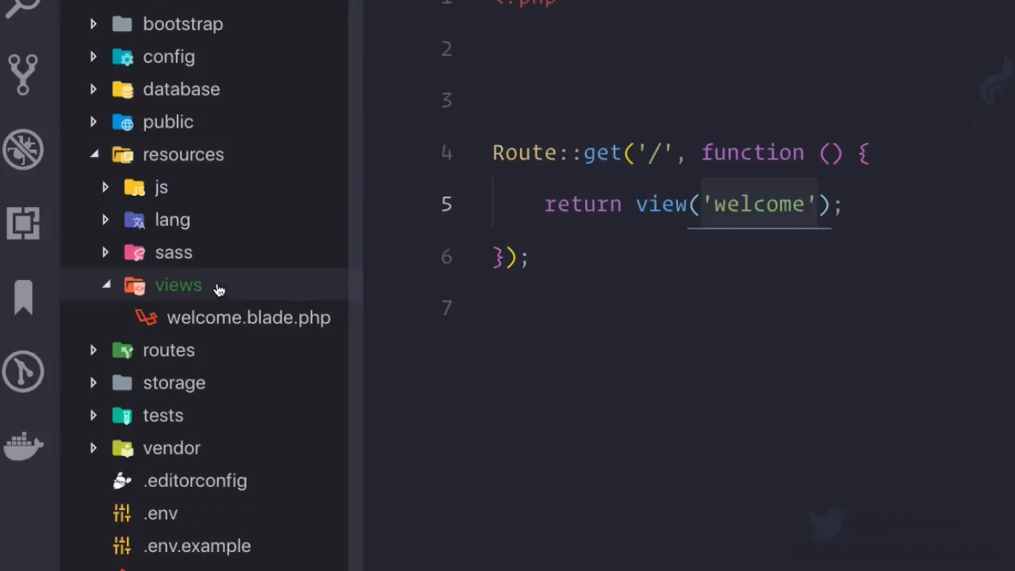
{"action": "mouse_move", "coordinate": [262, 327]}
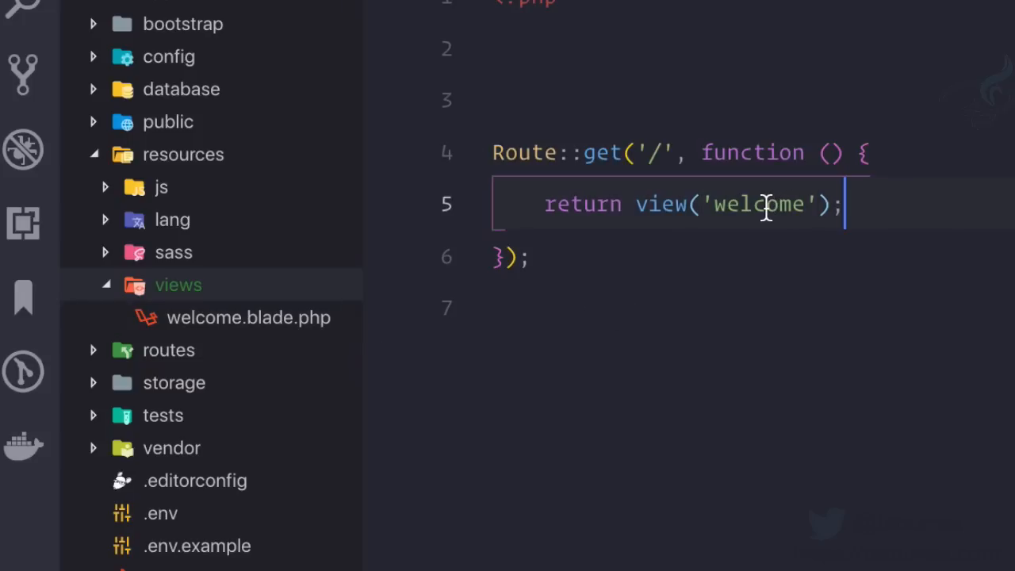
{"action": "double_click", "coordinate": [762, 203]}
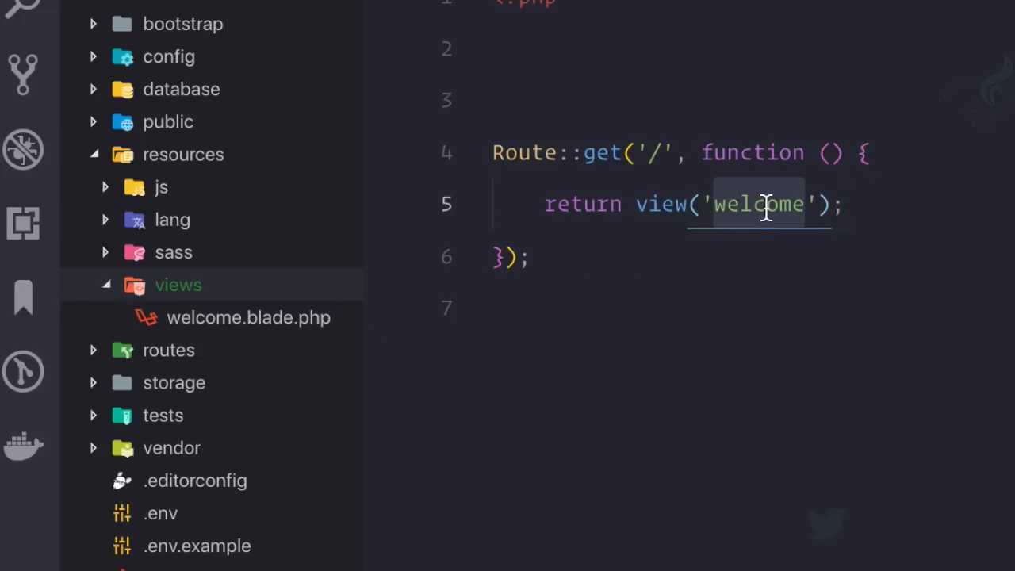
{"action": "mouse_move", "coordinate": [327, 320]}
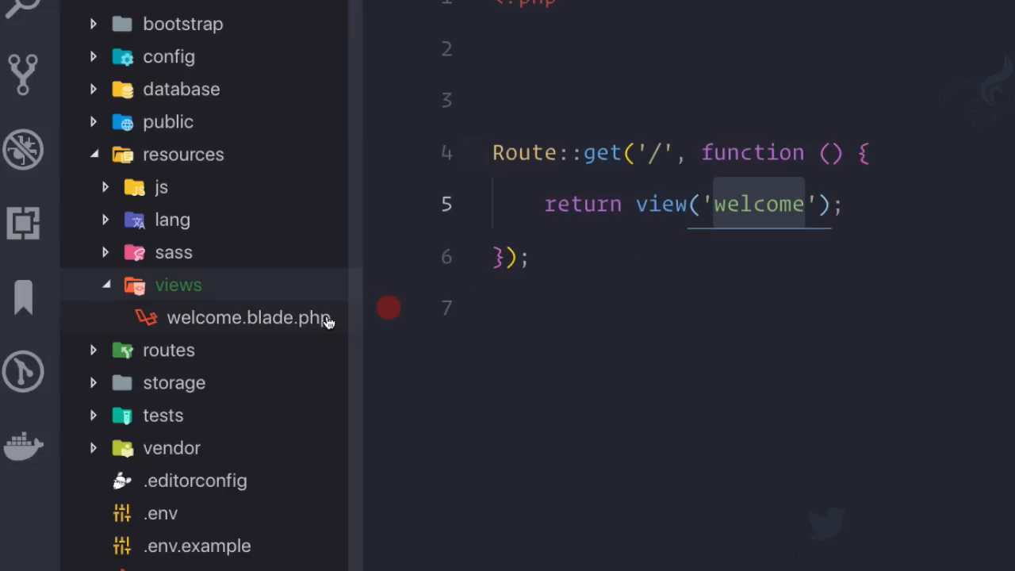
{"action": "mouse_move", "coordinate": [334, 320]}
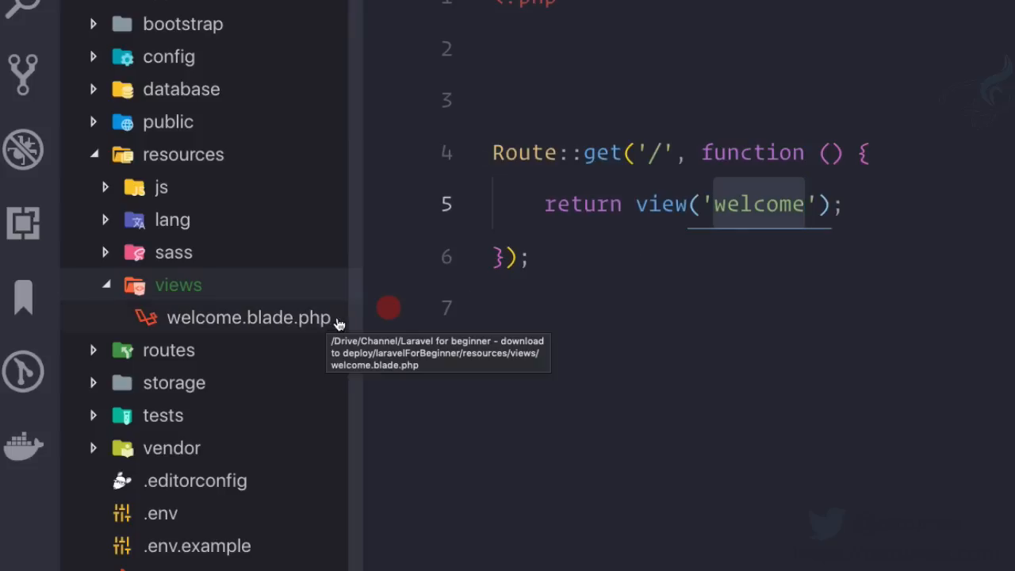
{"action": "mouse_move", "coordinate": [278, 328]}
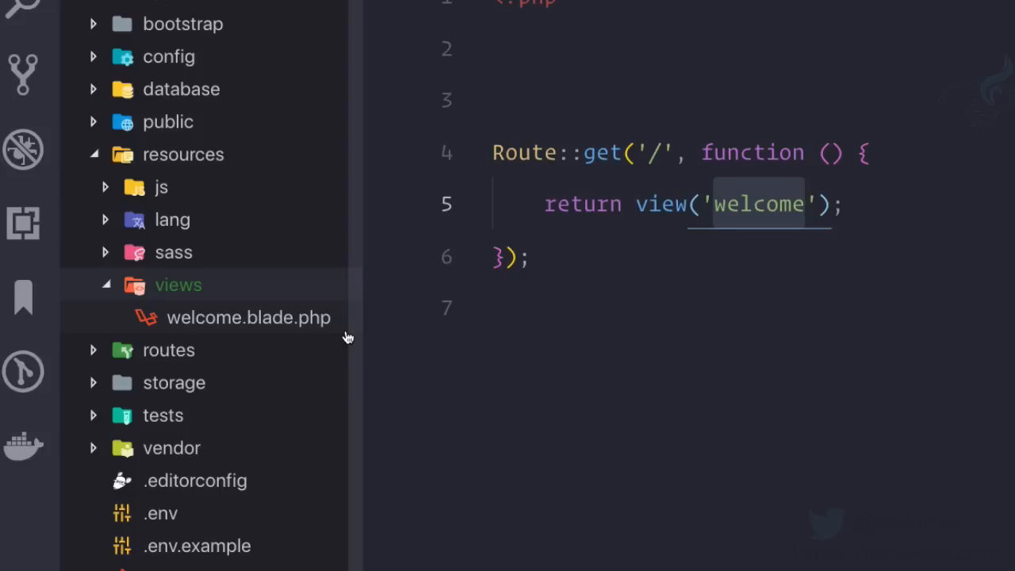
{"action": "mouse_move", "coordinate": [348, 338]}
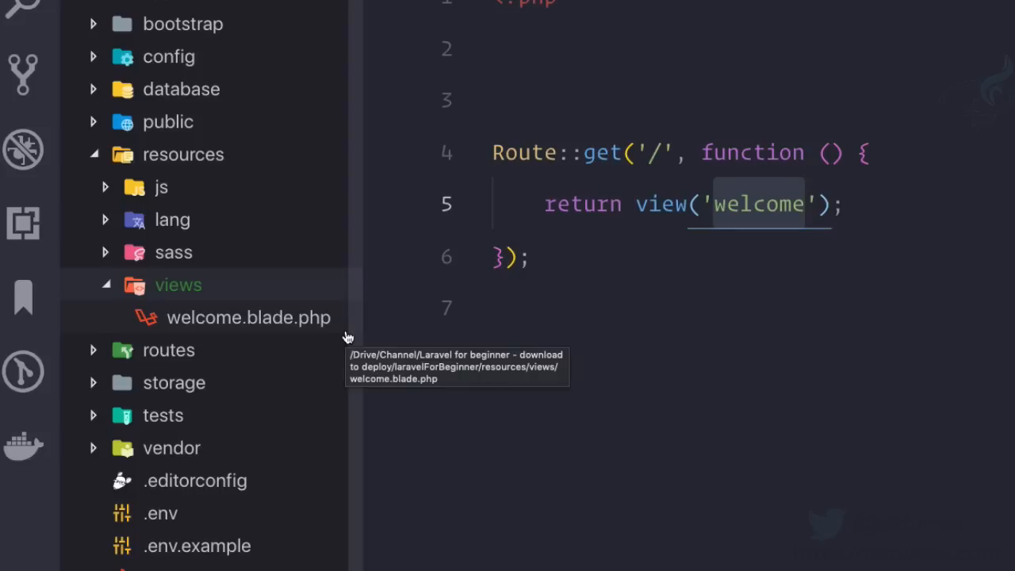
{"action": "mouse_move", "coordinate": [292, 325]}
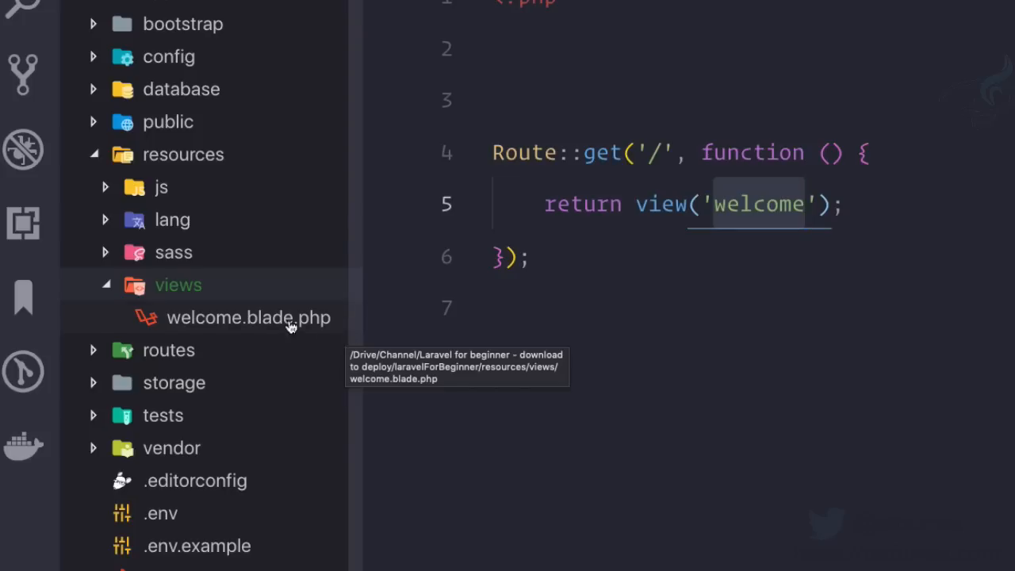
{"action": "mouse_move", "coordinate": [324, 337]}
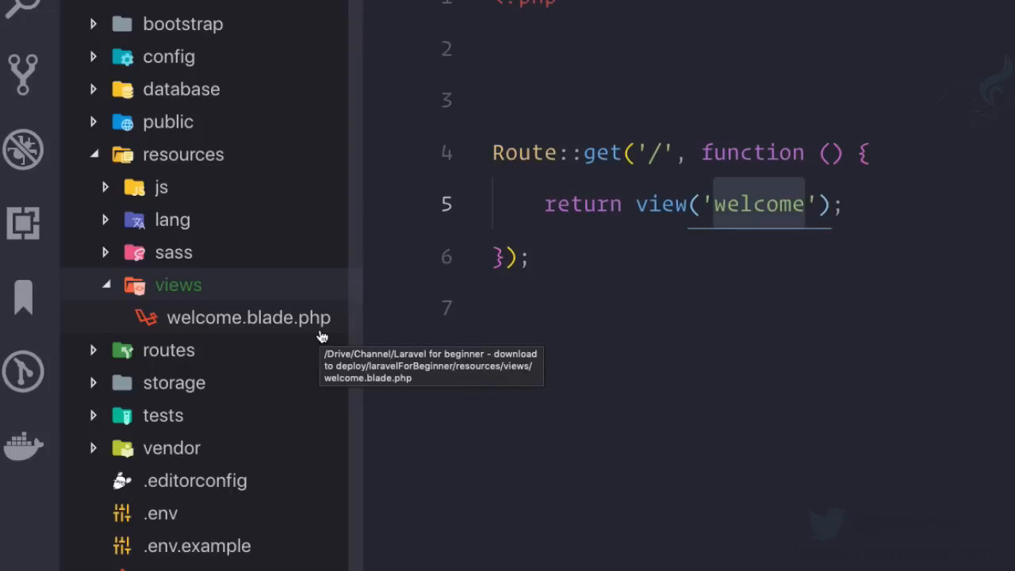
{"action": "mouse_move", "coordinate": [321, 332]}
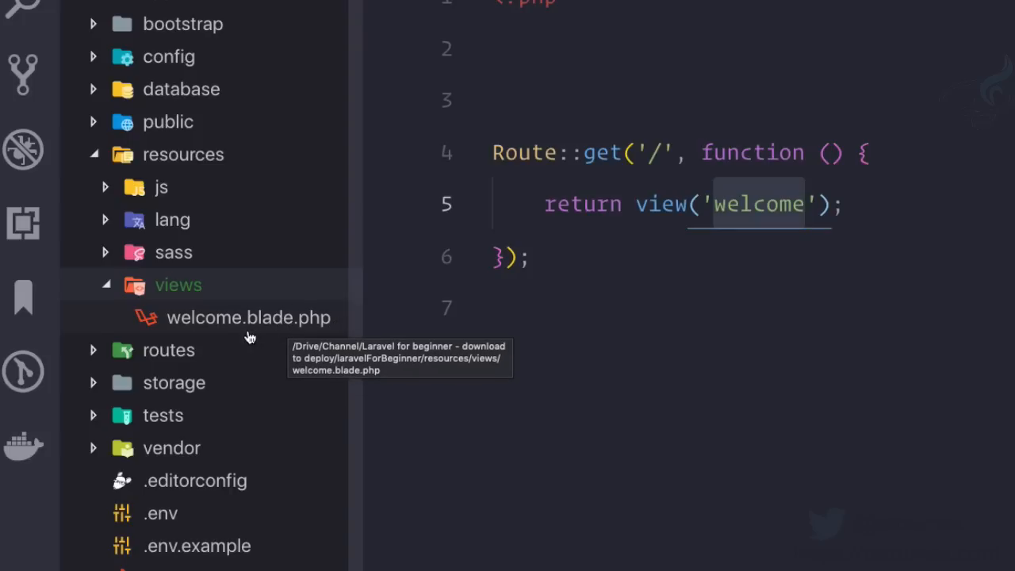
{"action": "mouse_move", "coordinate": [437, 321]}
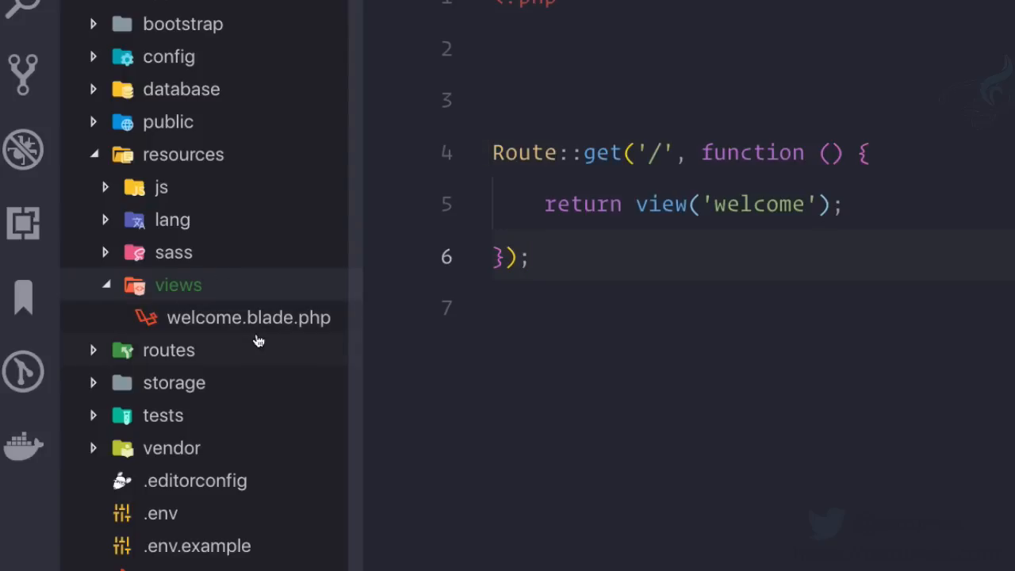
{"action": "mouse_move", "coordinate": [261, 334]}
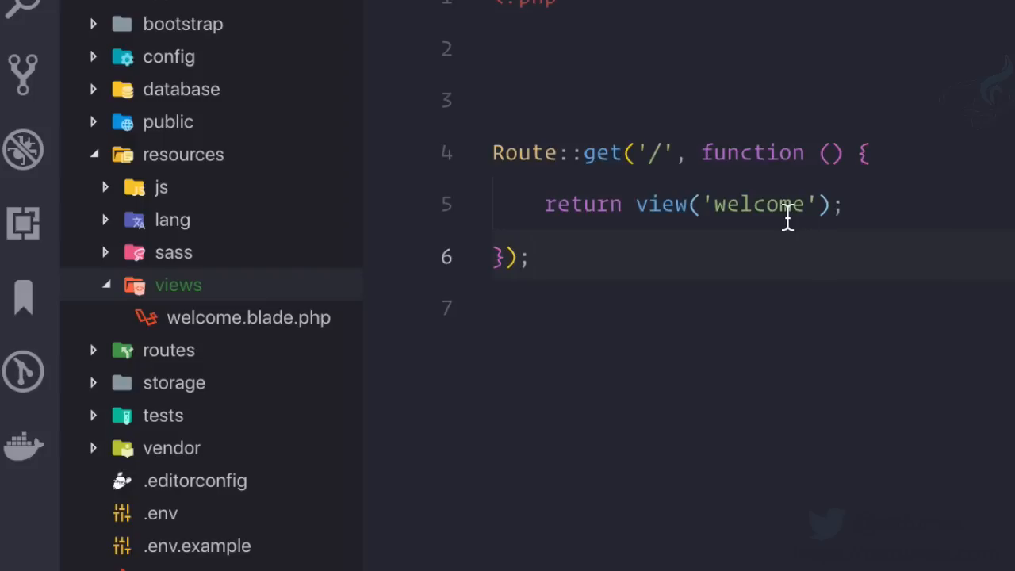
{"action": "double_click", "coordinate": [758, 205]}
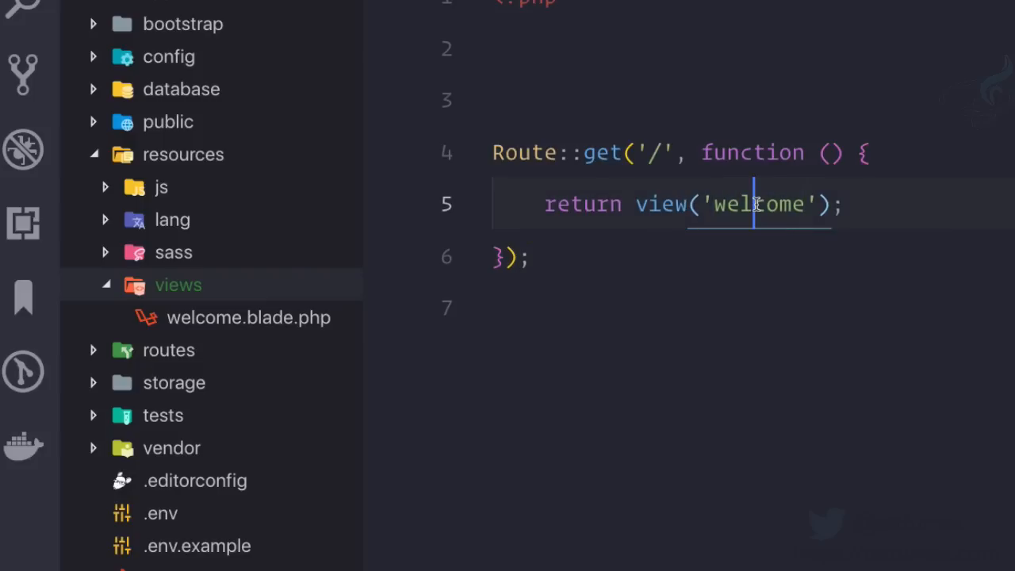
{"action": "double_click", "coordinate": [758, 203]}
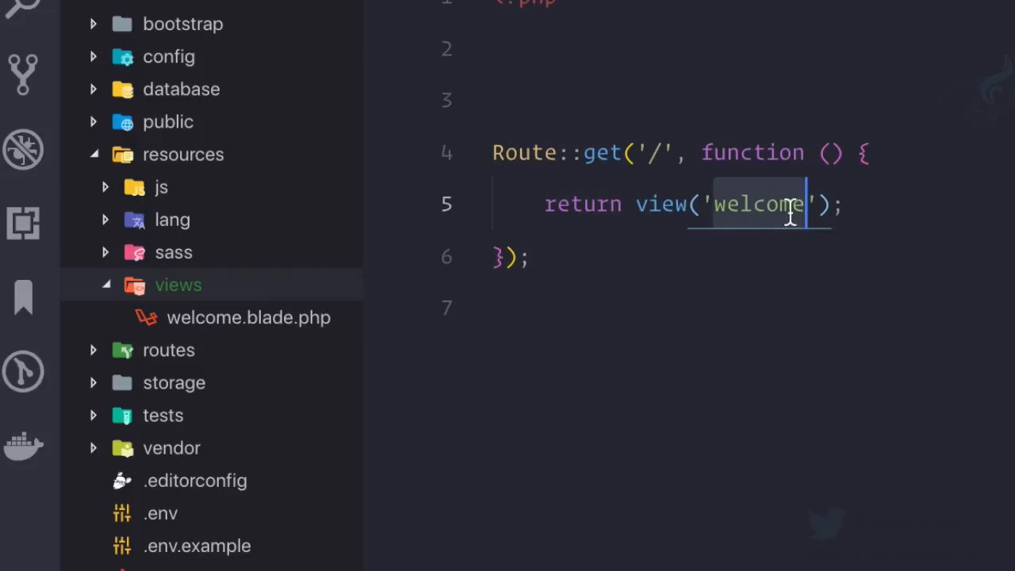
{"action": "type", "text": ".bl"}
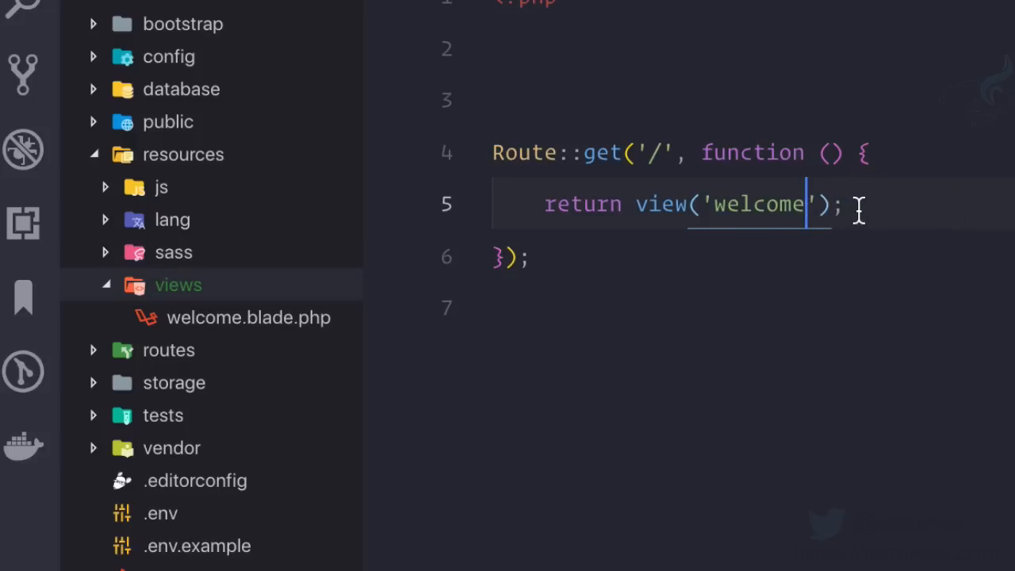
{"action": "left_click", "coordinate": [739, 203]}
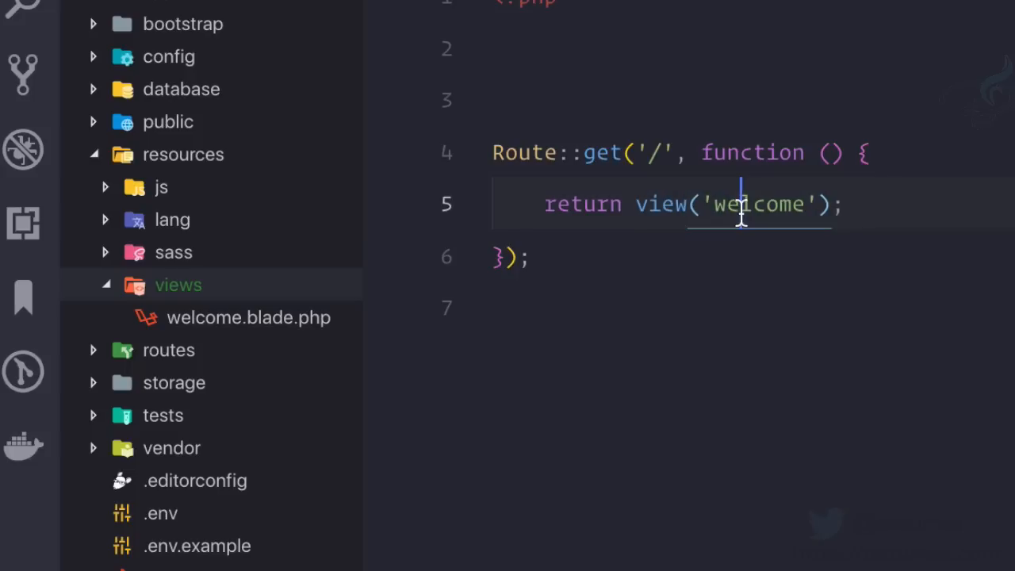
{"action": "mouse_move", "coordinate": [203, 325]}
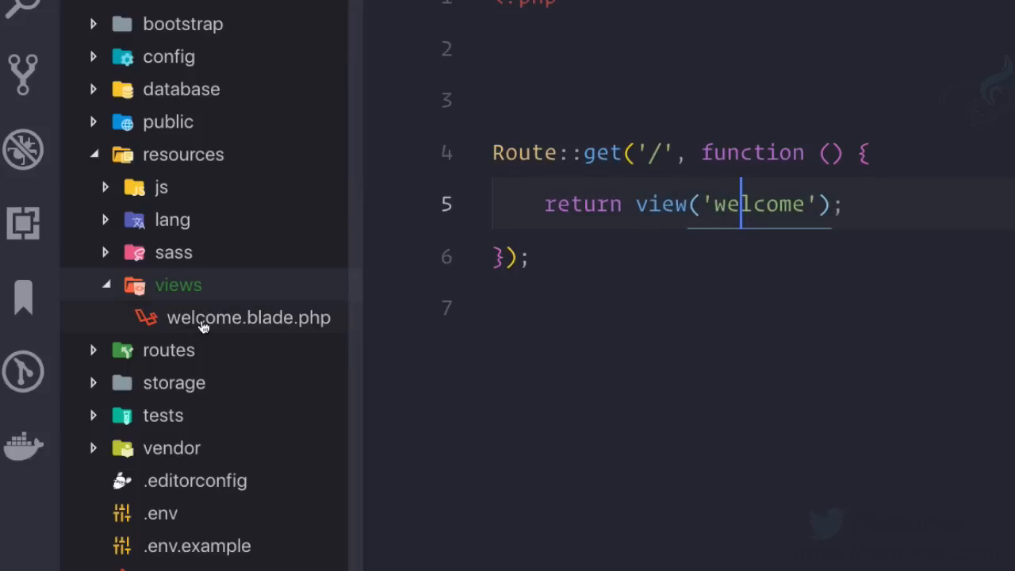
{"action": "mouse_move", "coordinate": [203, 322]}
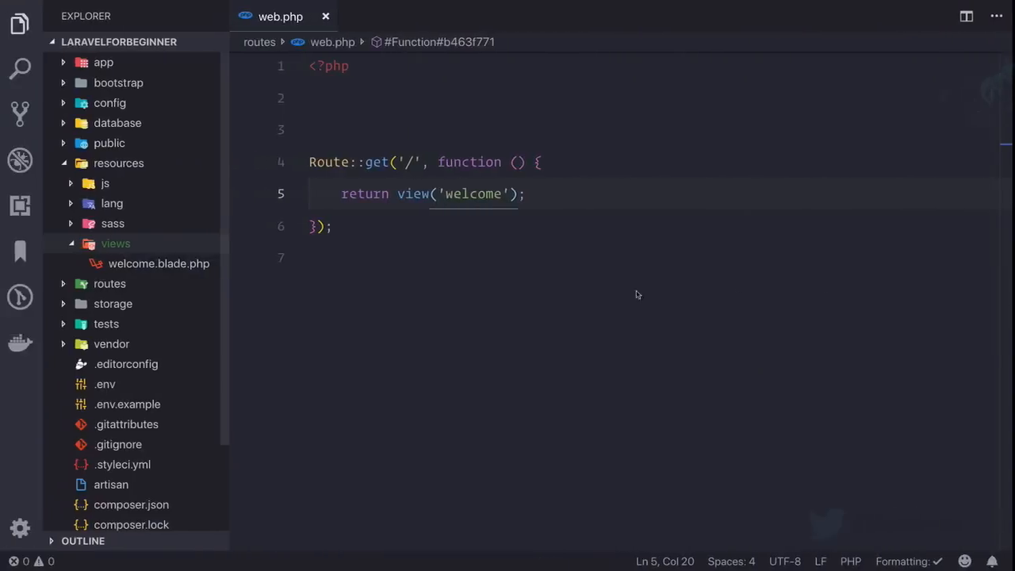
{"action": "mouse_move", "coordinate": [162, 263]}
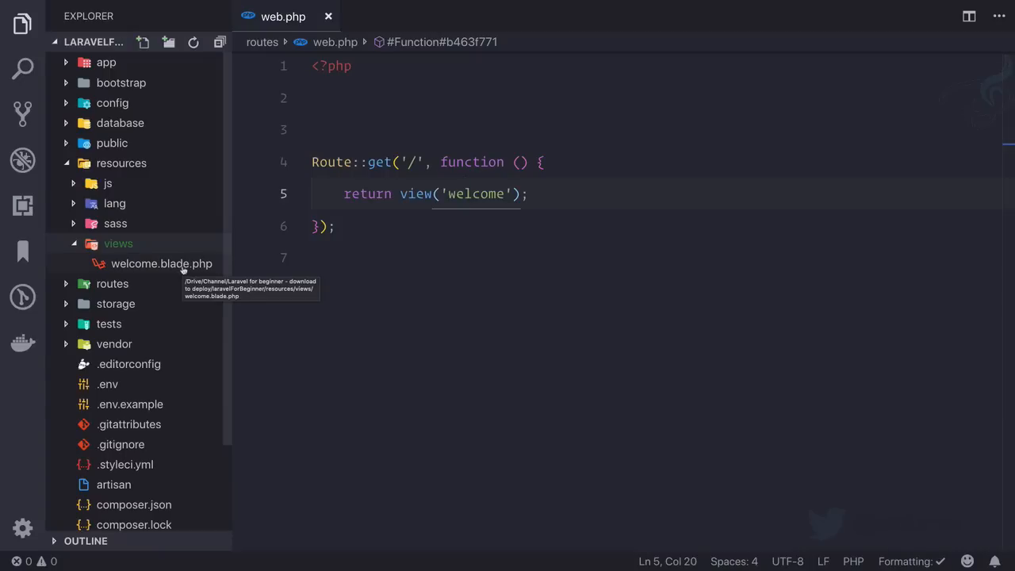
Open welcome.blade.php and scroll down to its links block
{"action": "double_click", "coordinate": [162, 263]}
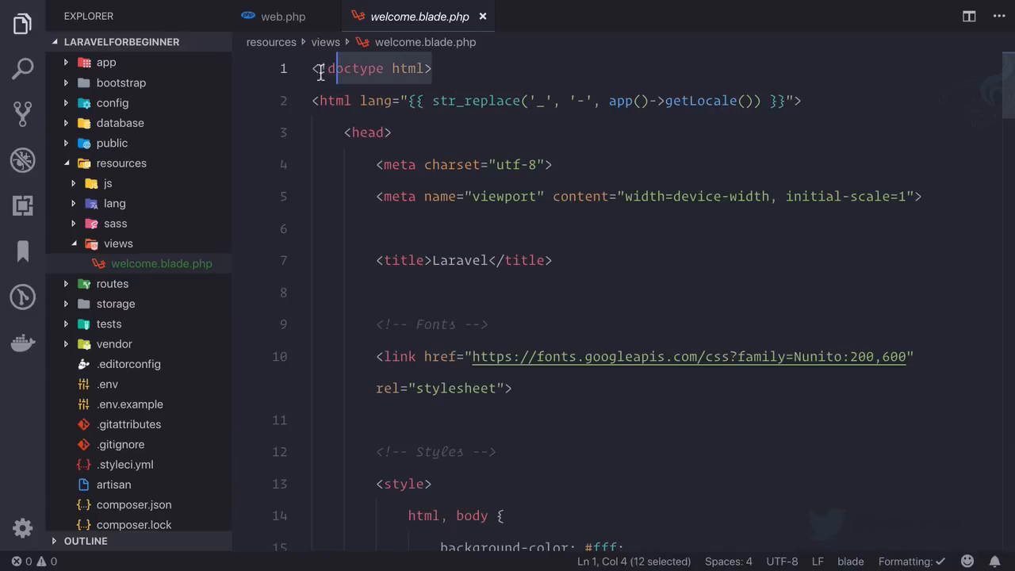
{"action": "scroll", "scroll_direction": "down", "scroll_amount": 3}
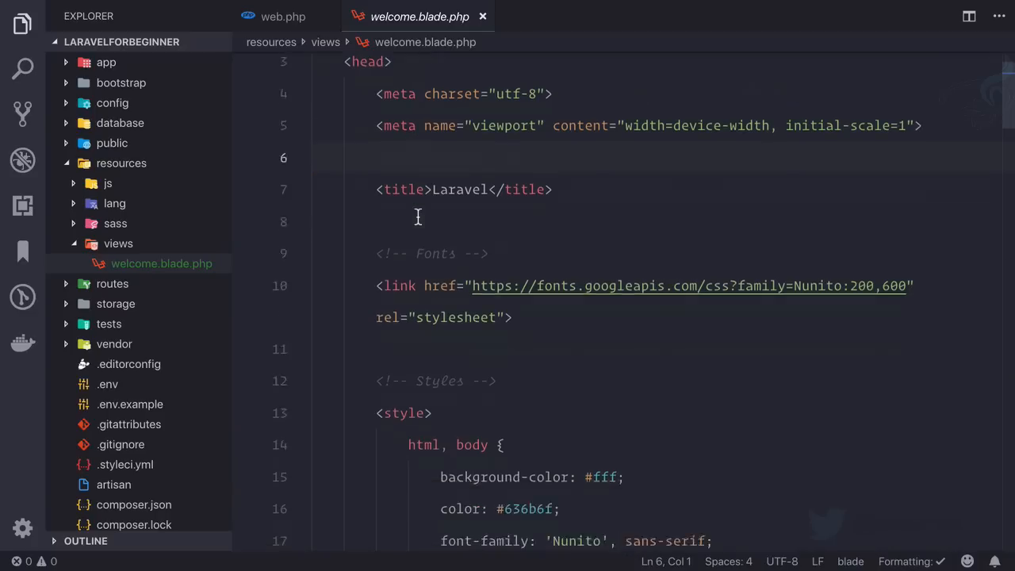
{"action": "scroll", "scroll_direction": "down", "scroll_amount": 3}
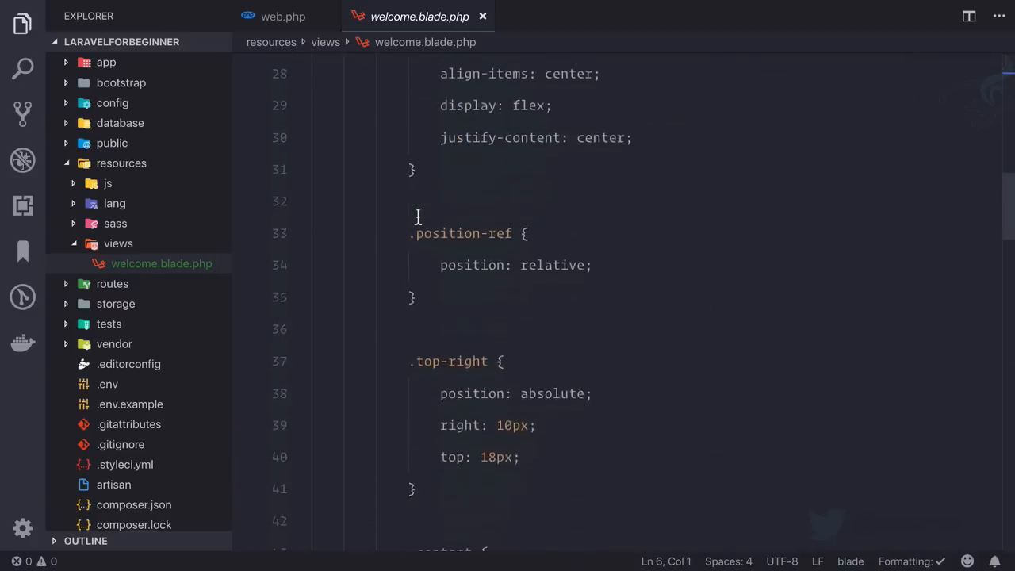
{"action": "scroll", "scroll_direction": "down", "scroll_amount": 3}
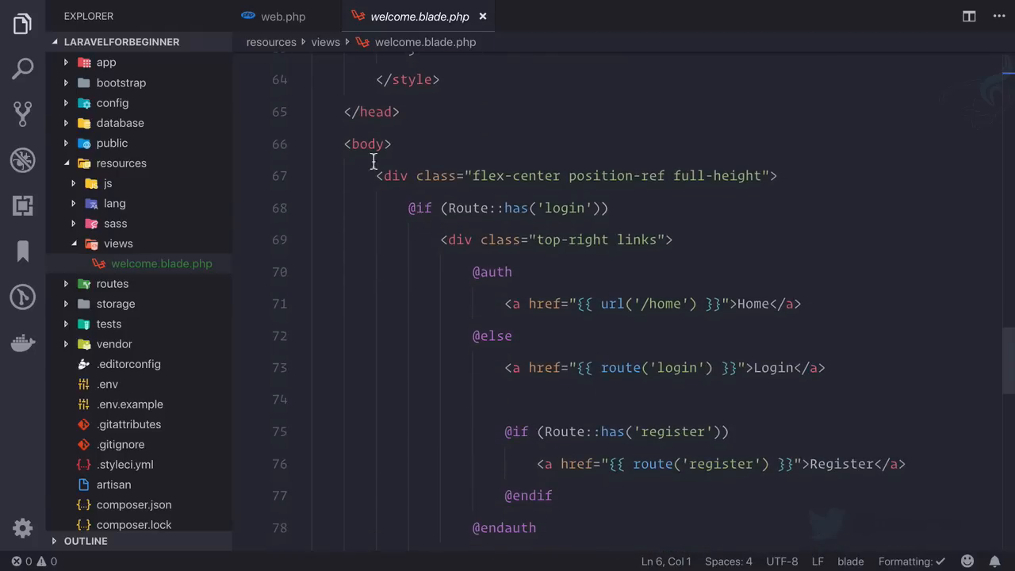
{"action": "scroll", "scroll_direction": "down", "scroll_amount": 3}
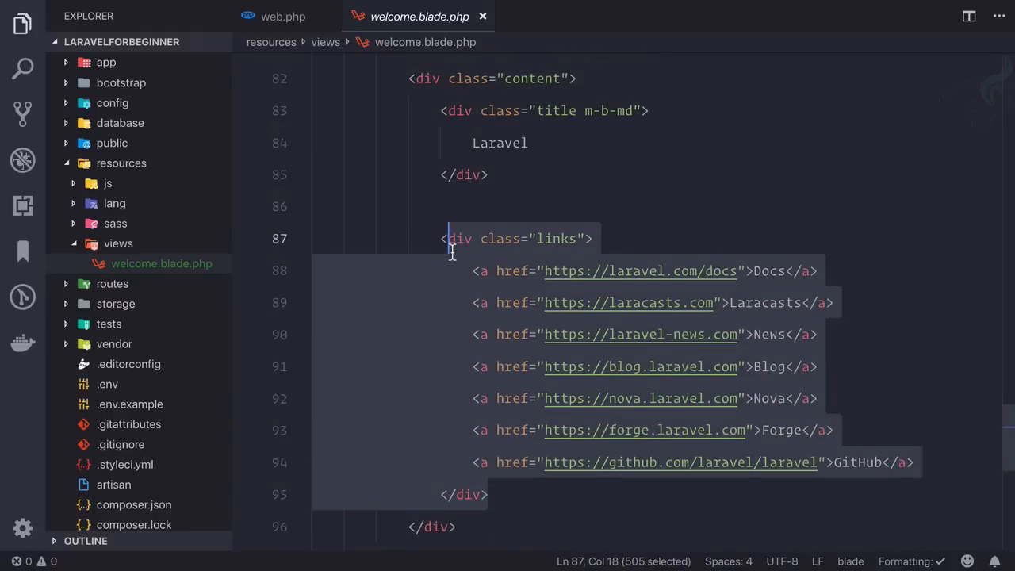
Change the welcome heading to 'Bitfumes', check it, restore 'Laravel', and return to web.php
{"action": "left_click", "coordinate": [448, 238]}
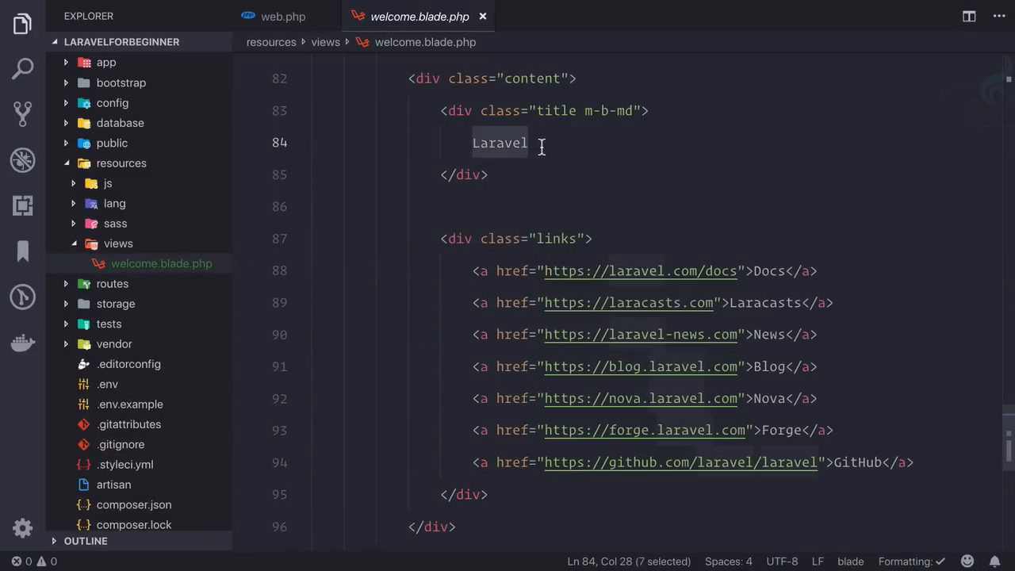
{"action": "type", "text": "Bitfumes"}
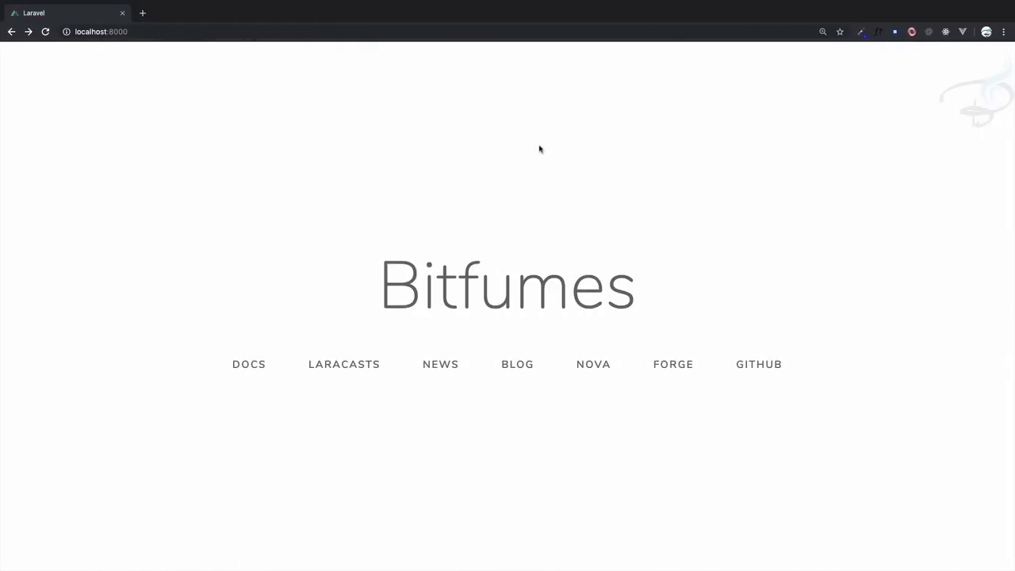
{"action": "mouse_move", "coordinate": [666, 267]}
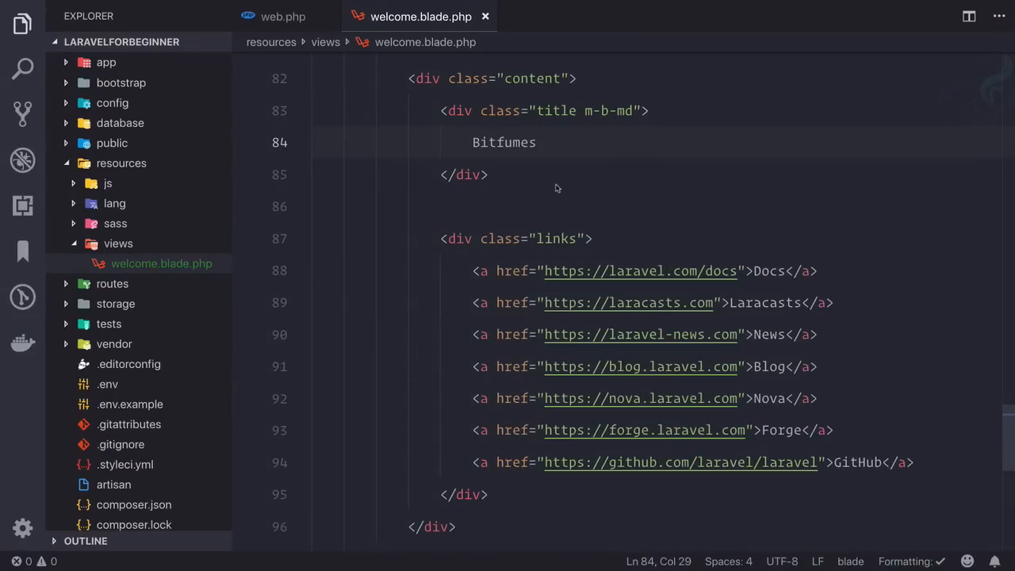
{"action": "mouse_move", "coordinate": [543, 173]}
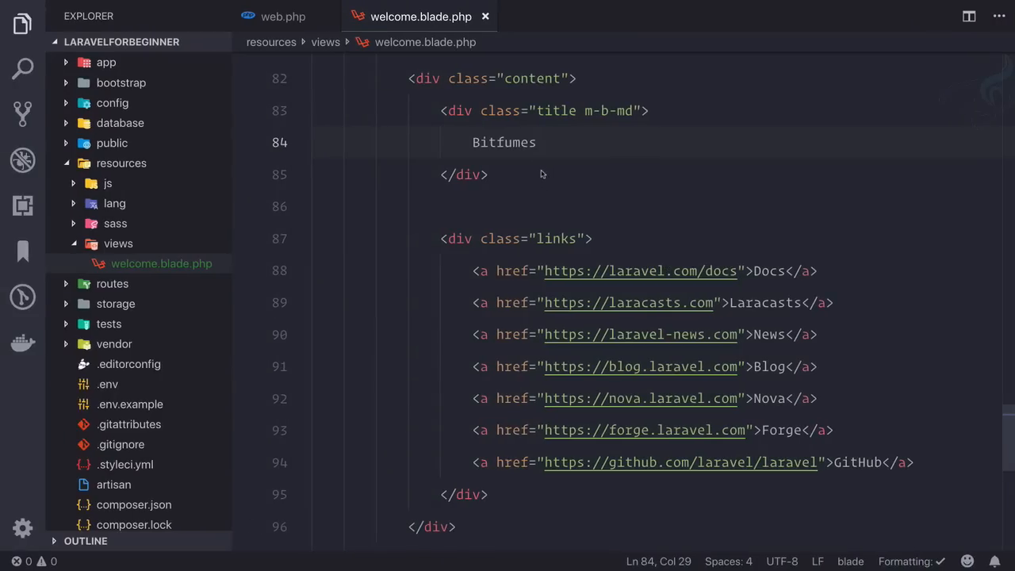
{"action": "type", "text": "Laravel"}
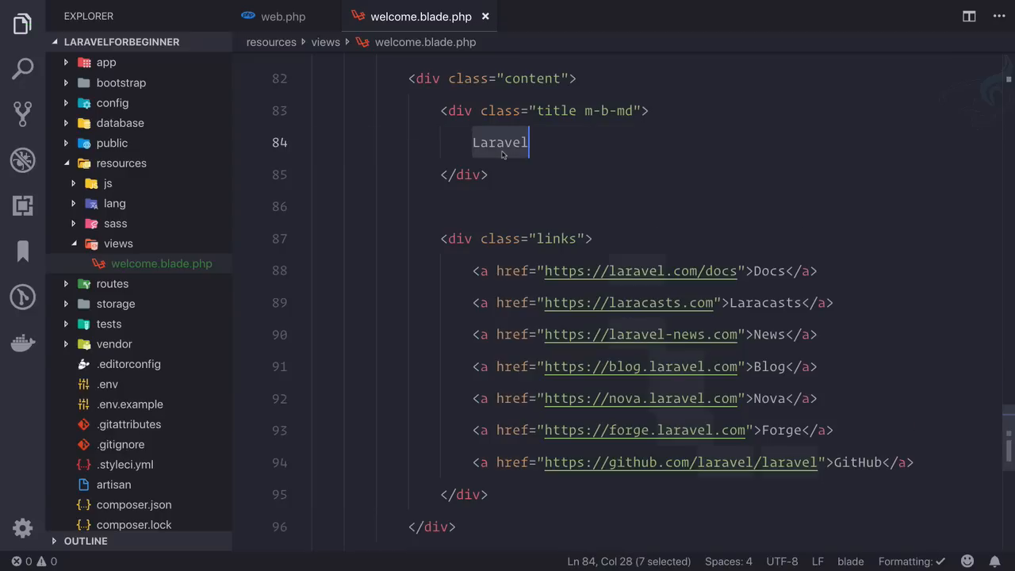
{"action": "left_click", "coordinate": [279, 16]}
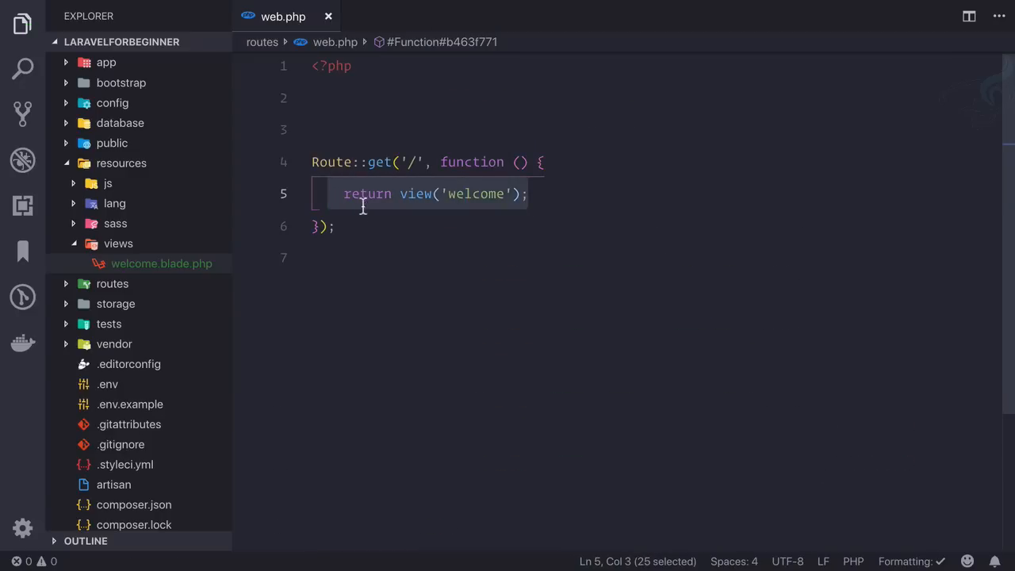
Start a new Route::get('about', function () { below the welcome route
{"action": "left_click", "coordinate": [338, 225]}
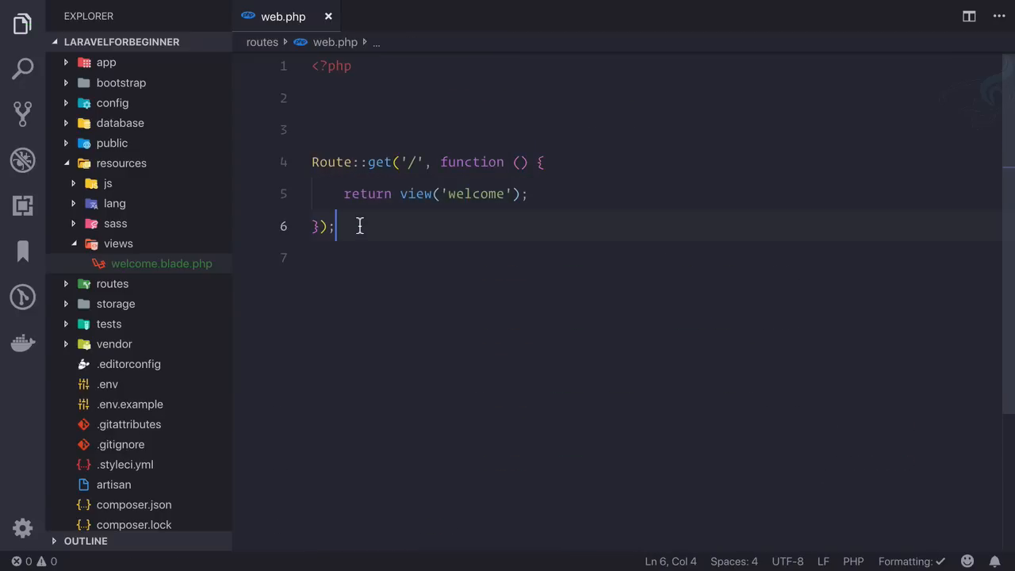
{"action": "type", "text": "Rou"}
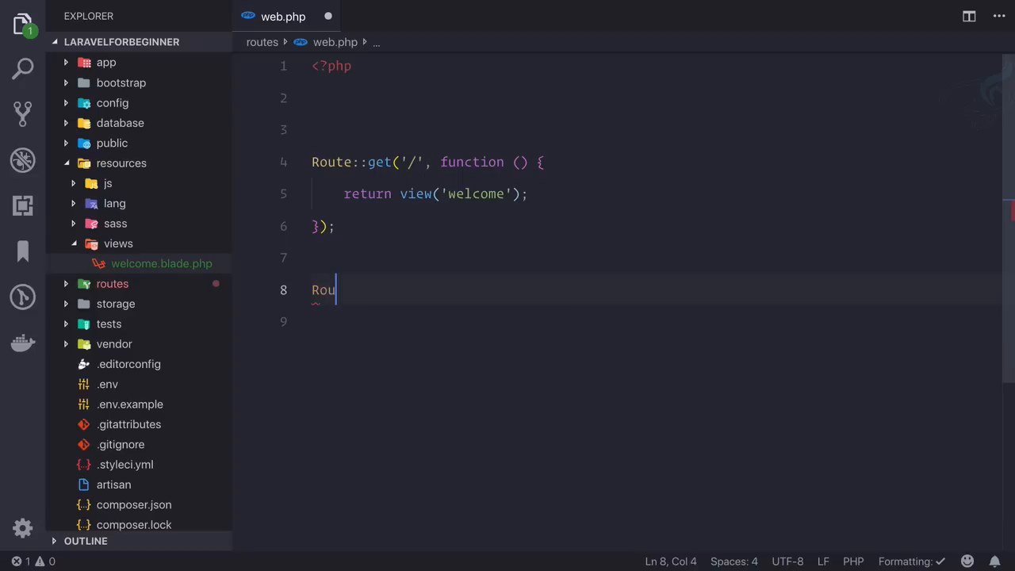
{"action": "type", "text": "te"}
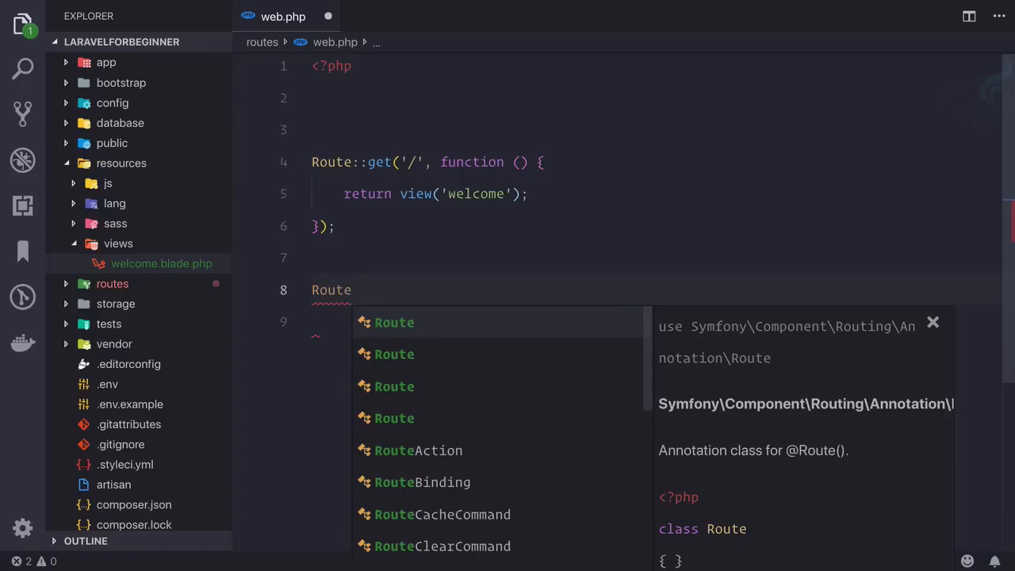
{"action": "type", "text": "::get('"}
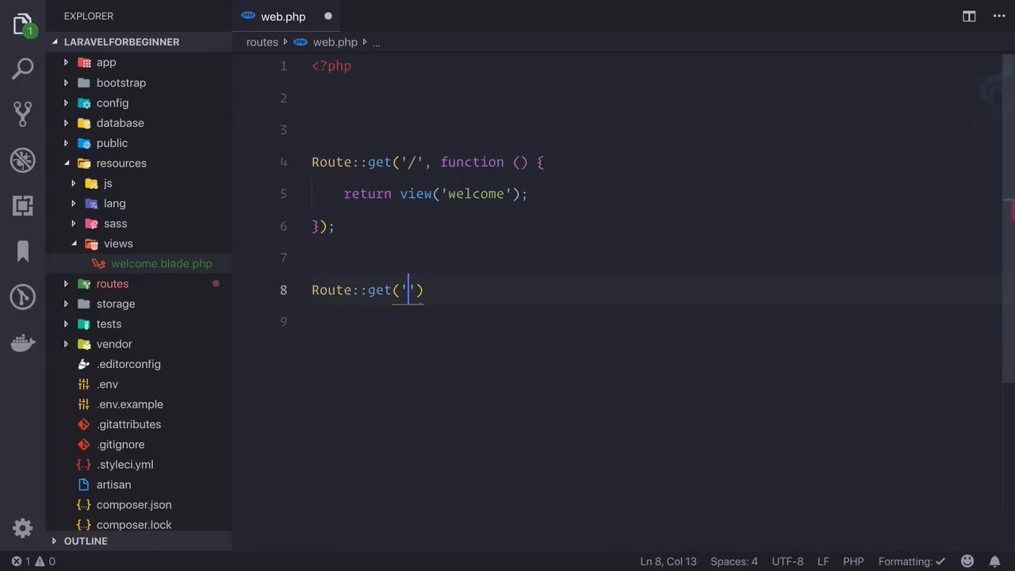
{"action": "type", "text": "about"}
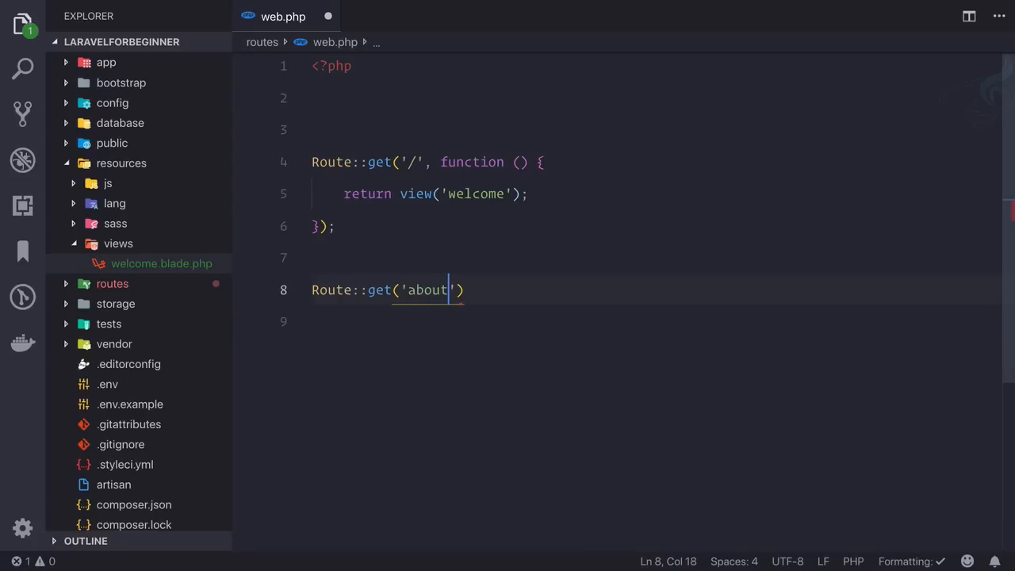
{"action": "type", "text": "/"}
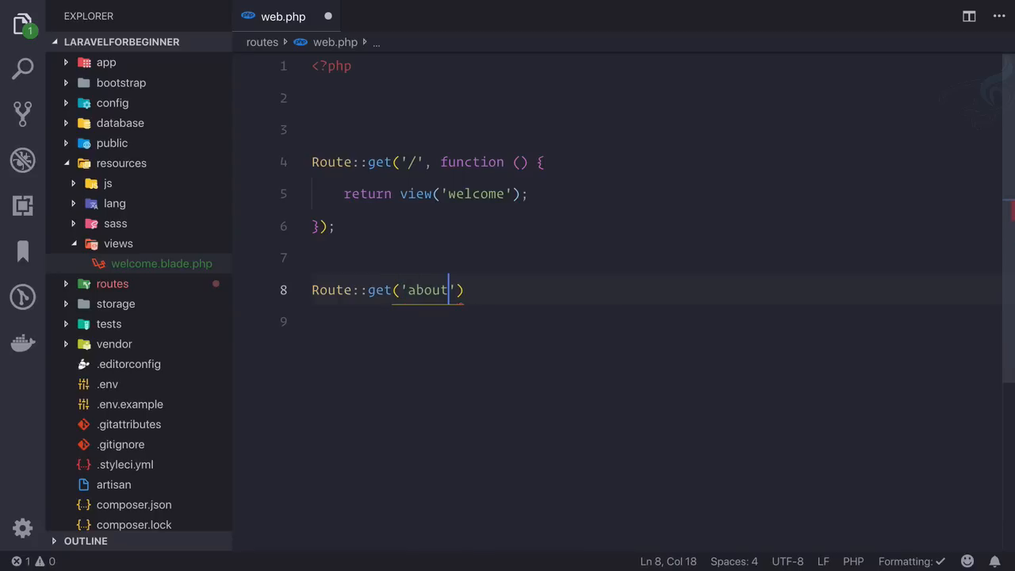
{"action": "type", "text": ",function"}
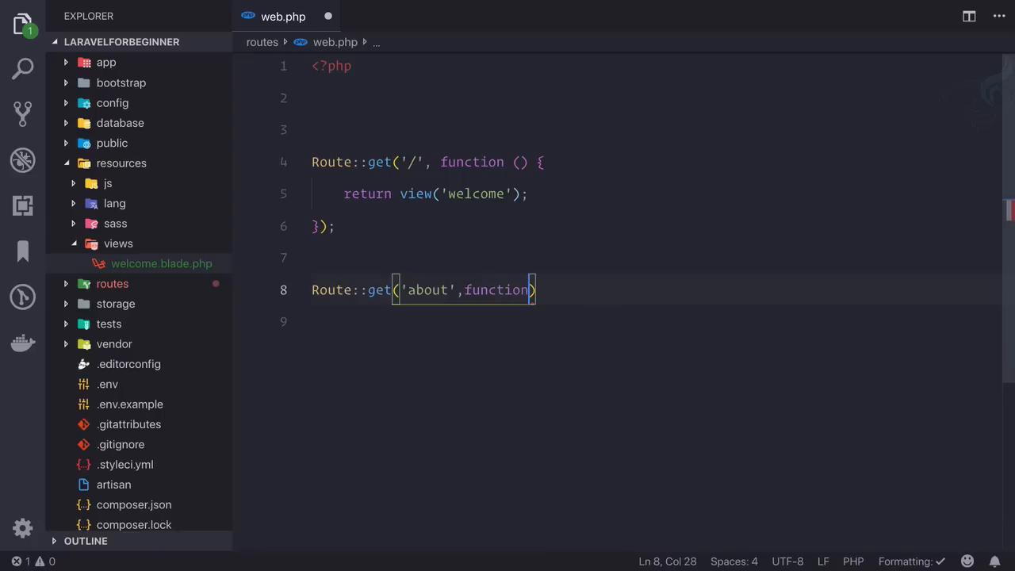
{"action": "type", "text": "(){"}
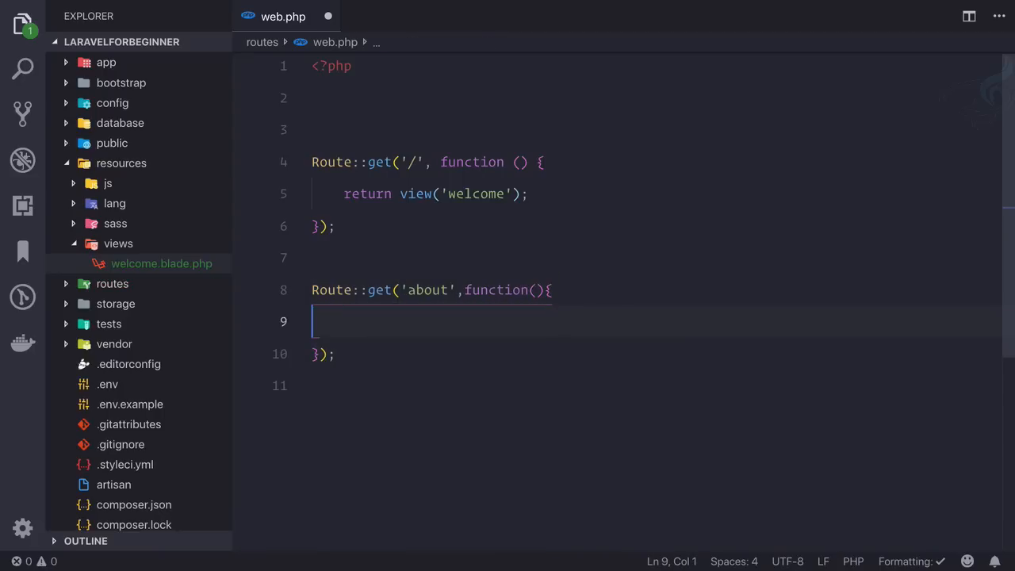
Have the about route's closure return view('about');
{"action": "type", "text": "return v"}
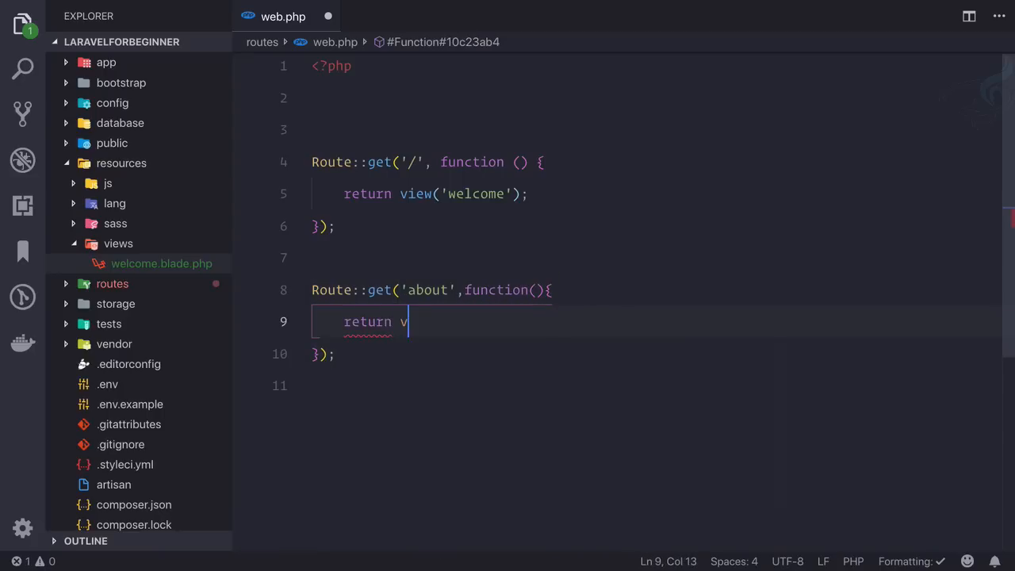
{"action": "type", "text": "iew('')"}
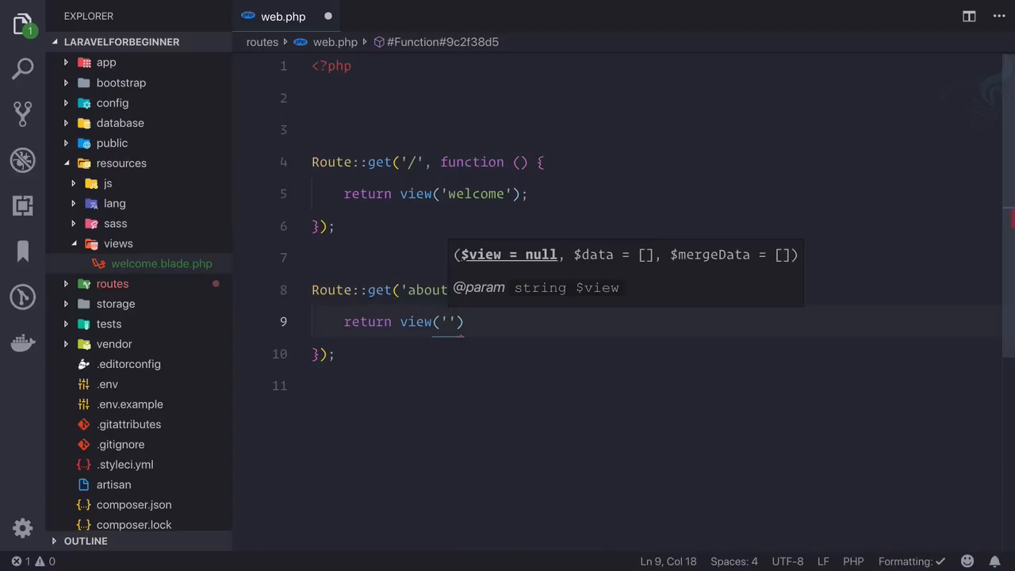
{"action": "type", "text": "ab"}
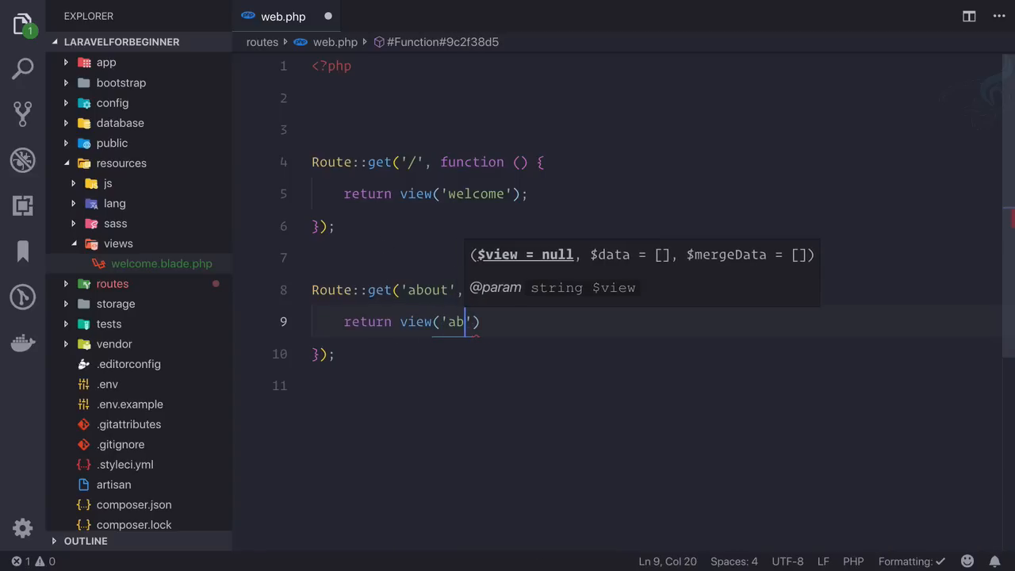
{"action": "type", "text": "out');"}
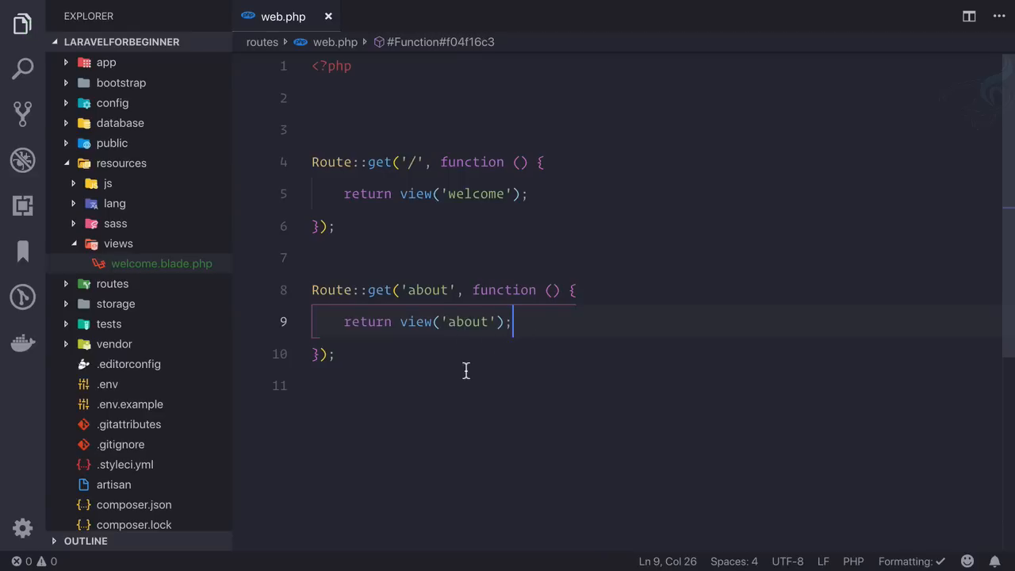
{"action": "mouse_move", "coordinate": [382, 360]}
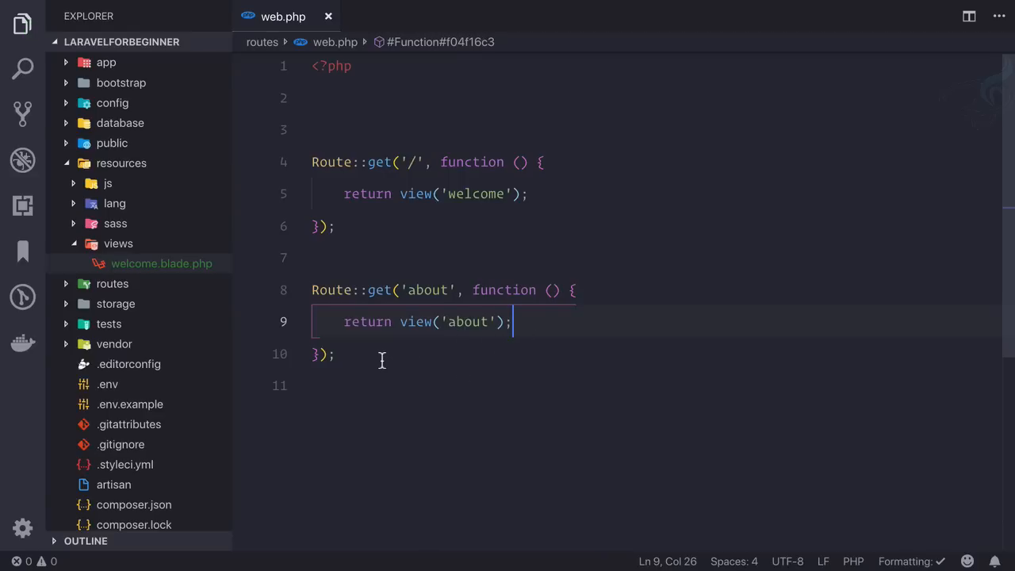
{"action": "mouse_move", "coordinate": [416, 321]}
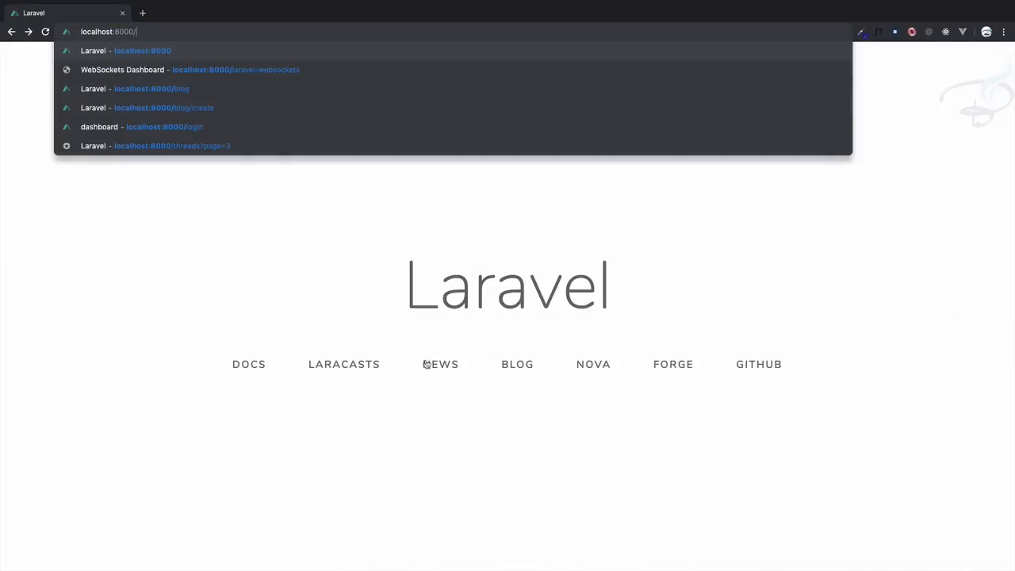
Visit localhost:8000/about and read the 'View [about] not found' Whoops error
{"action": "type", "text": "about"}
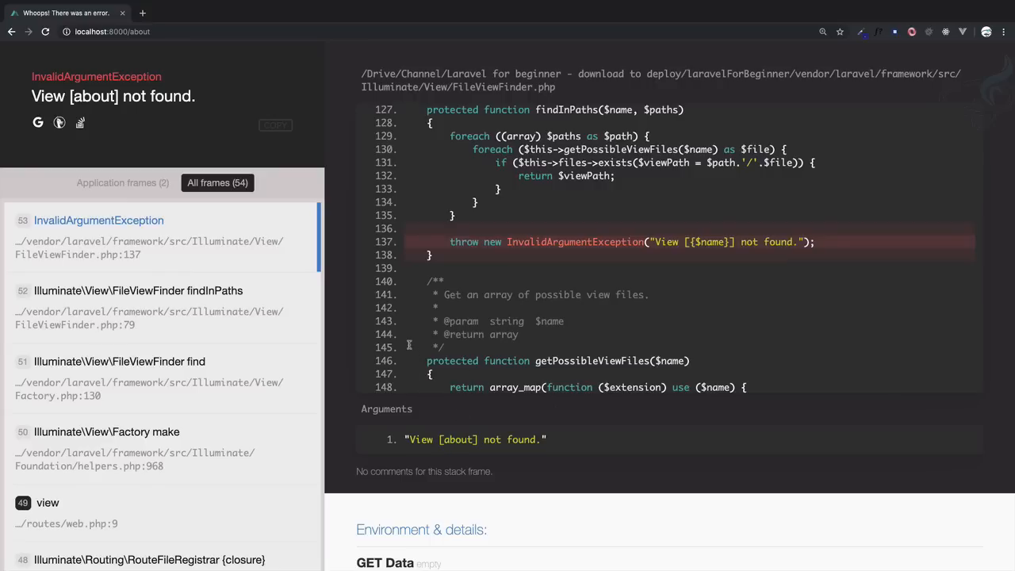
{"action": "scroll", "scroll_direction": "down", "scroll_amount": 3}
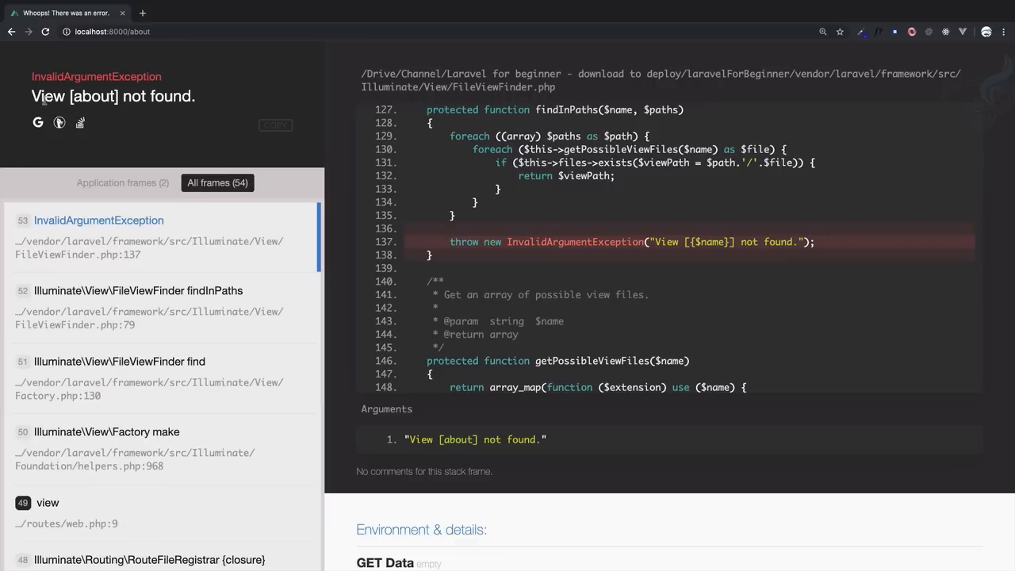
{"action": "double_click", "coordinate": [47, 96]}
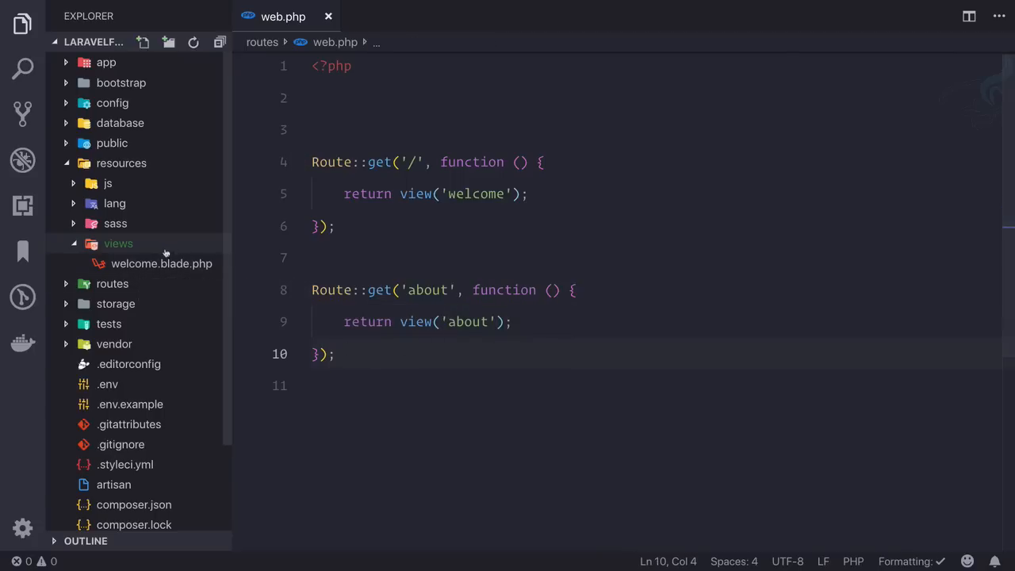
Create about.blade.php in resources/views containing the text 'This is about'
{"action": "right_click", "coordinate": [117, 244]}
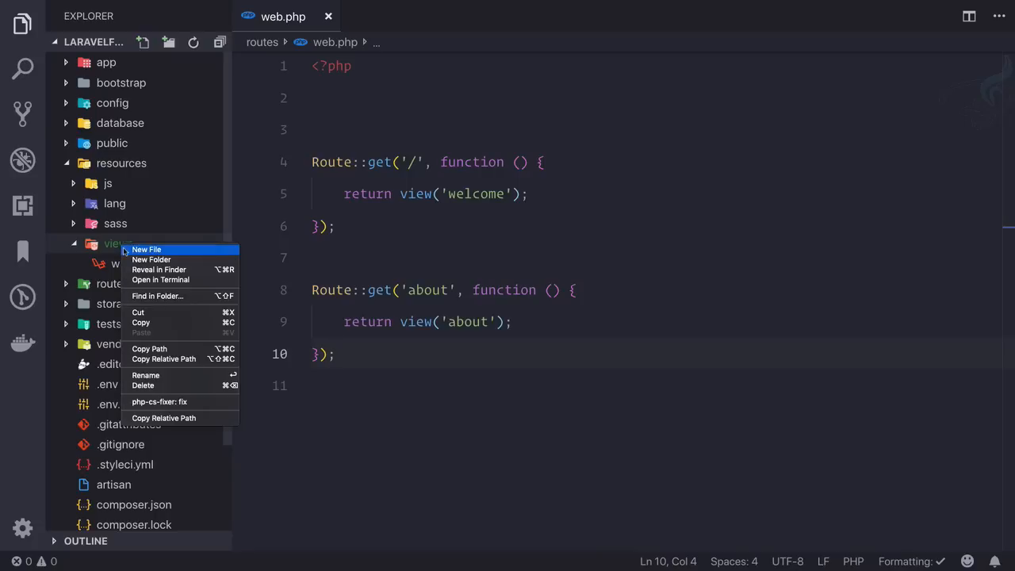
{"action": "left_click", "coordinate": [146, 249]}
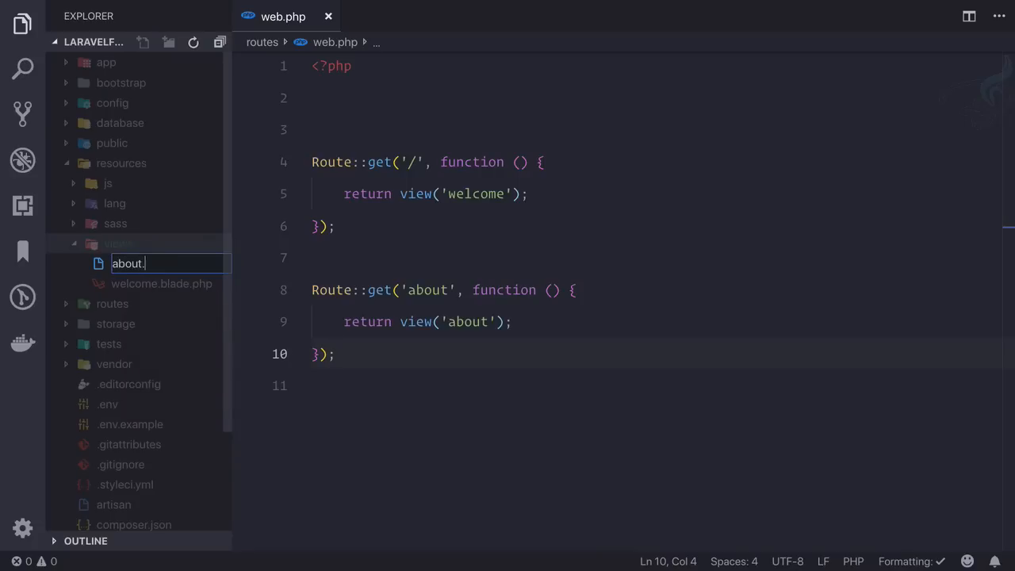
{"action": "type", "text": "blade.php"}
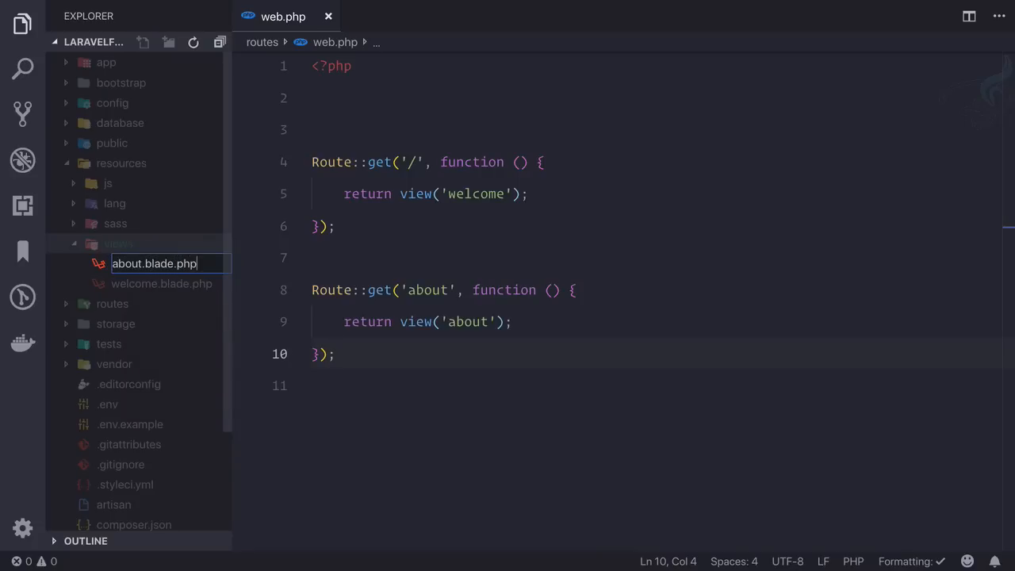
{"action": "key", "text": "Enter"}
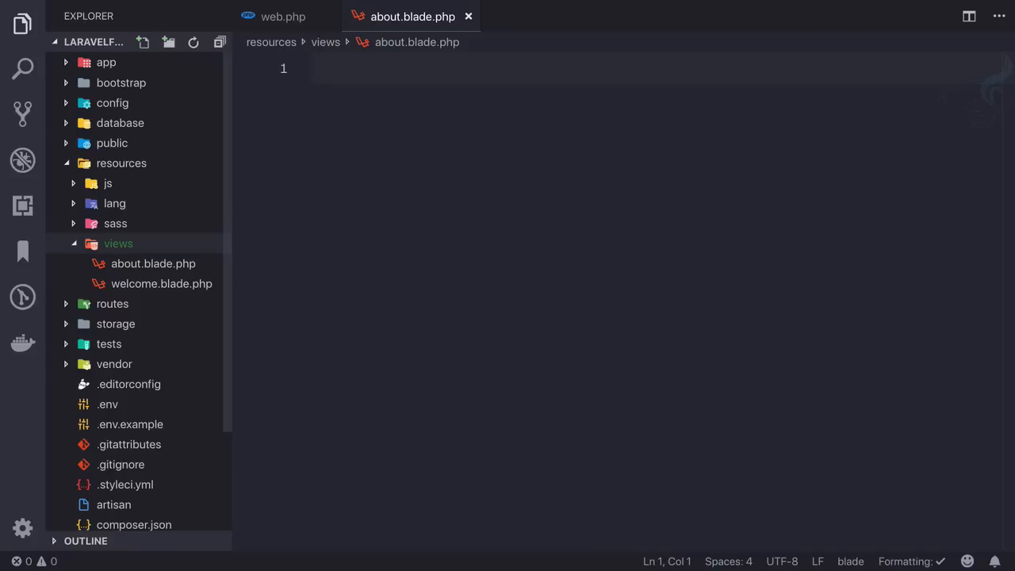
{"action": "type", "text": "This is"}
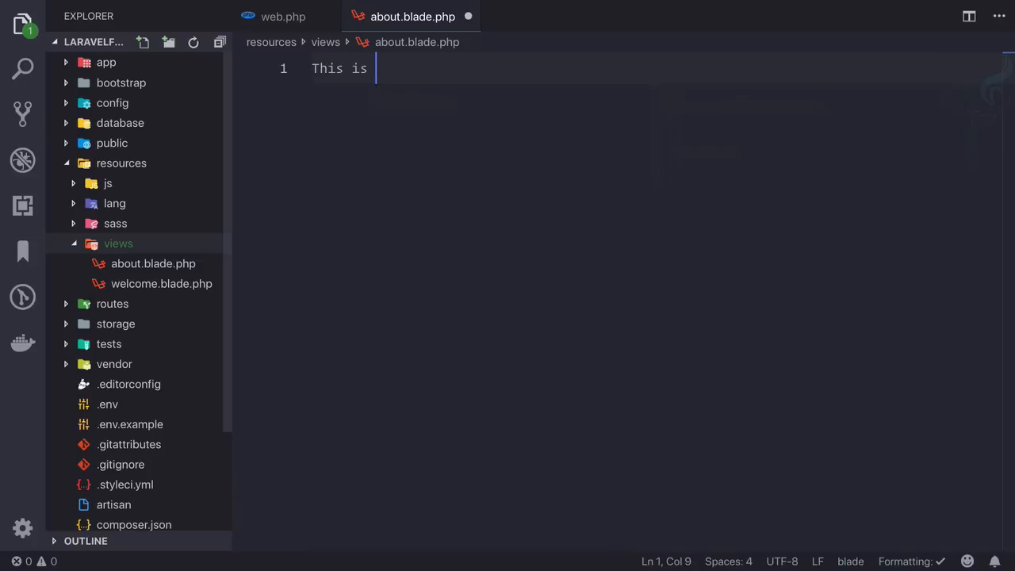
{"action": "type", "text": "about"}
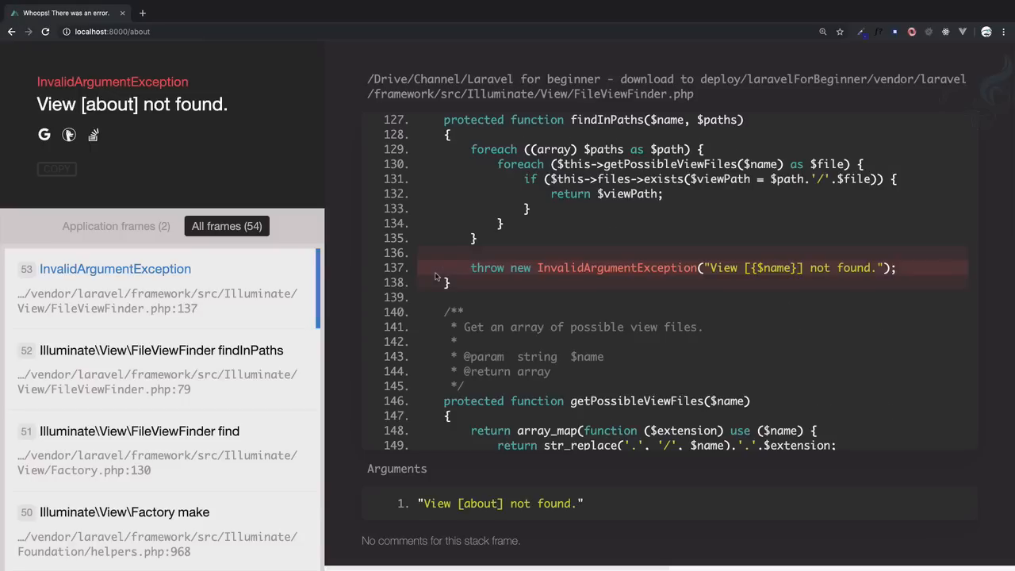
{"action": "mouse_move", "coordinate": [358, 231]}
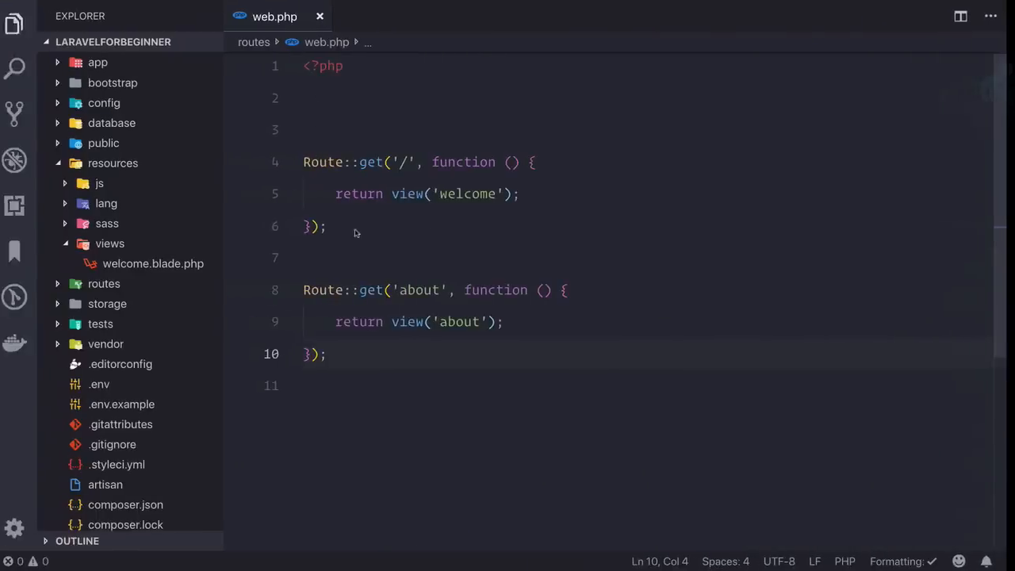
{"action": "scroll", "scroll_direction": "down", "scroll_amount": 3}
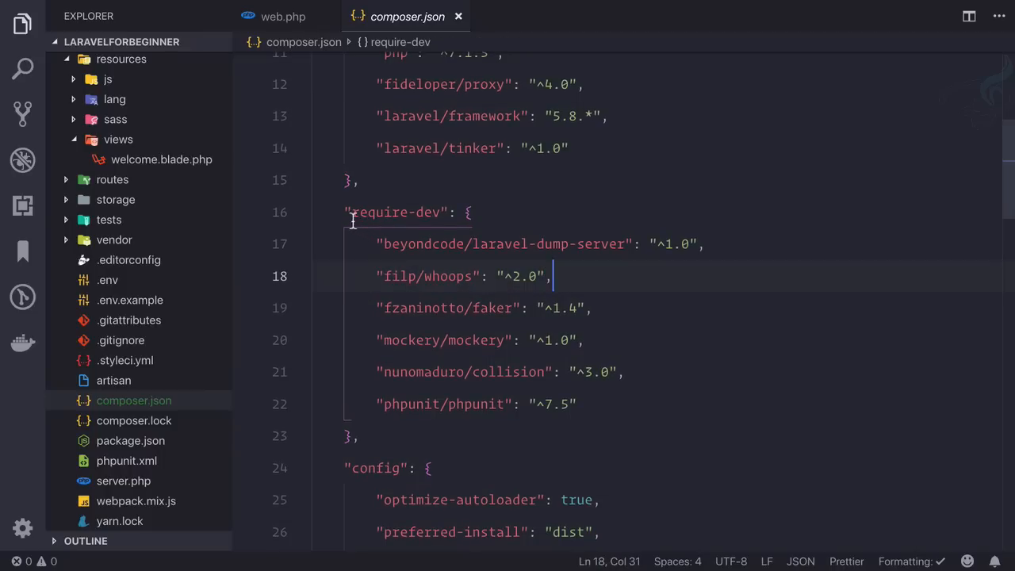
Highlight the filp/whoops entry under require-dev in composer.json
{"action": "double_click", "coordinate": [397, 213]}
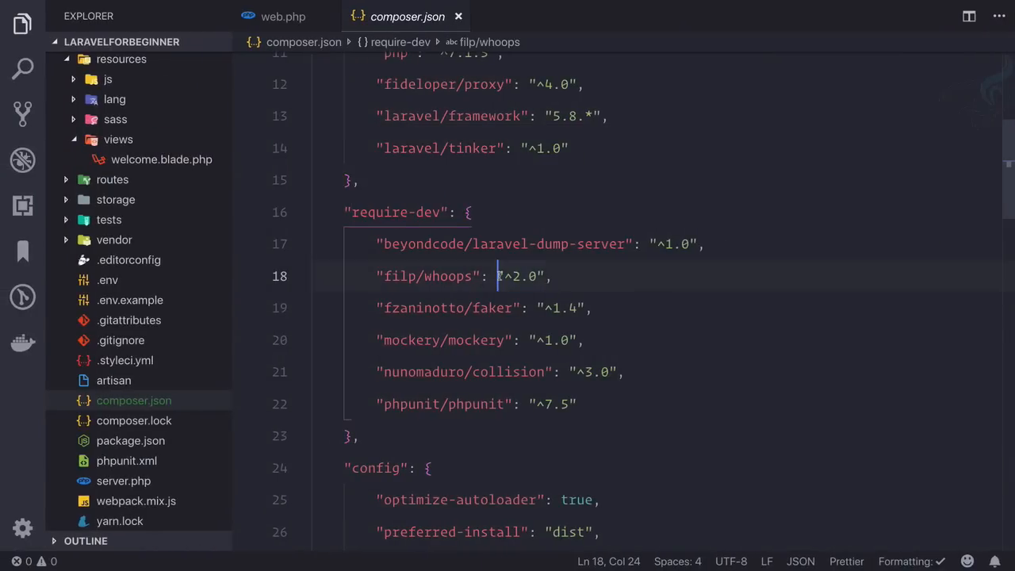
{"action": "left_click", "coordinate": [276, 16]}
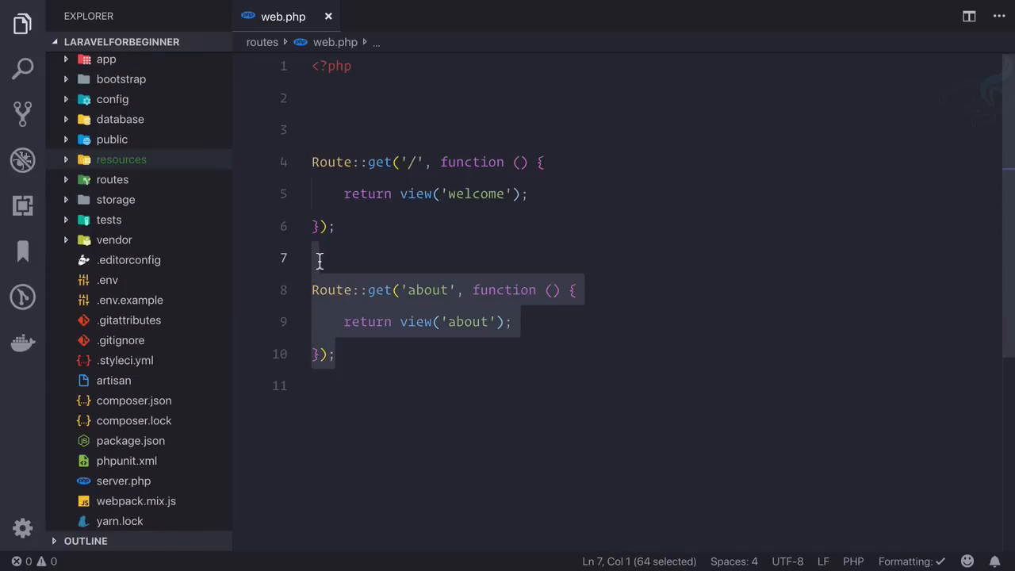
Select the about route block in web.php
{"action": "key", "text": "Delete"}
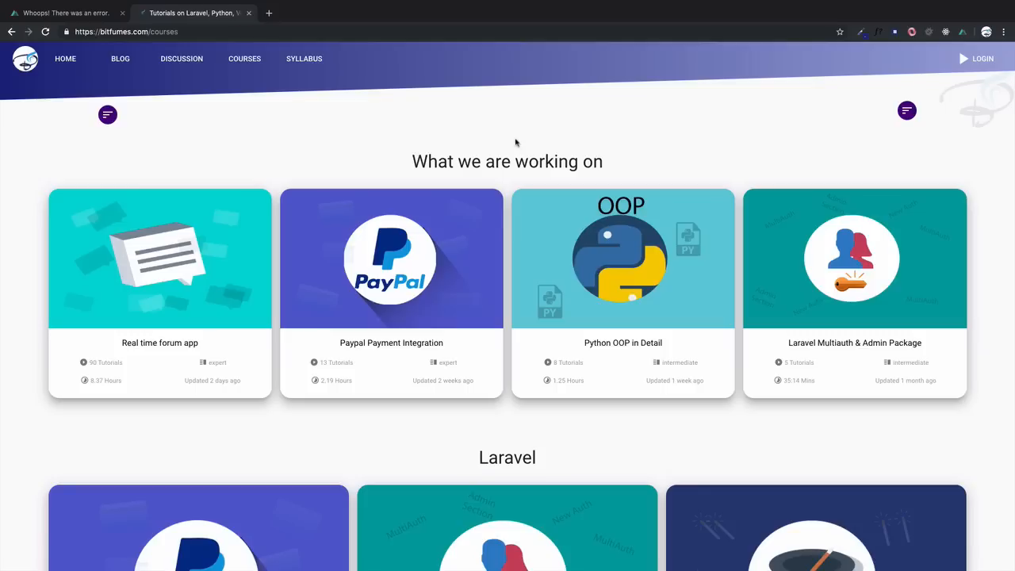
{"action": "mouse_move", "coordinate": [508, 141]}
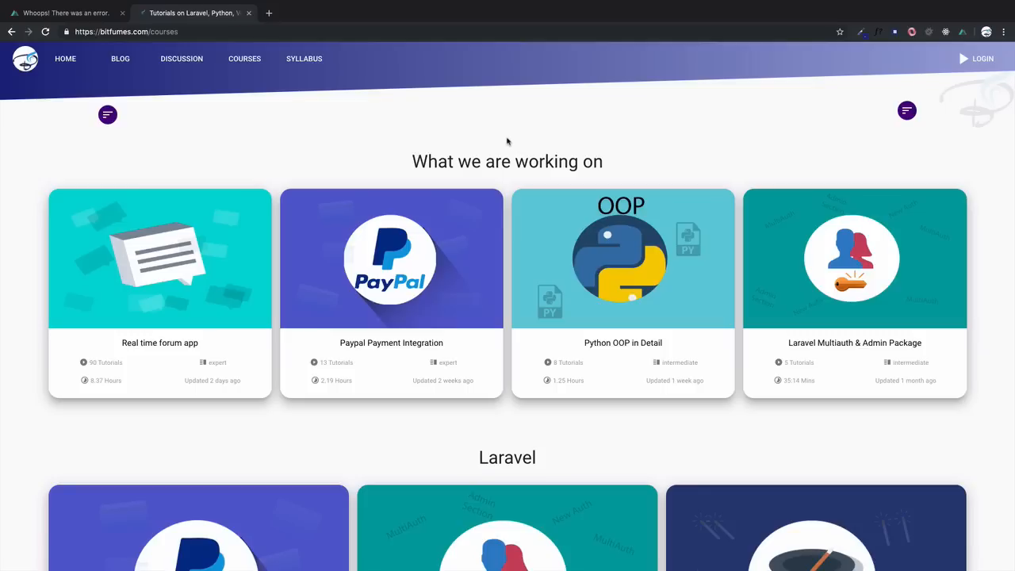